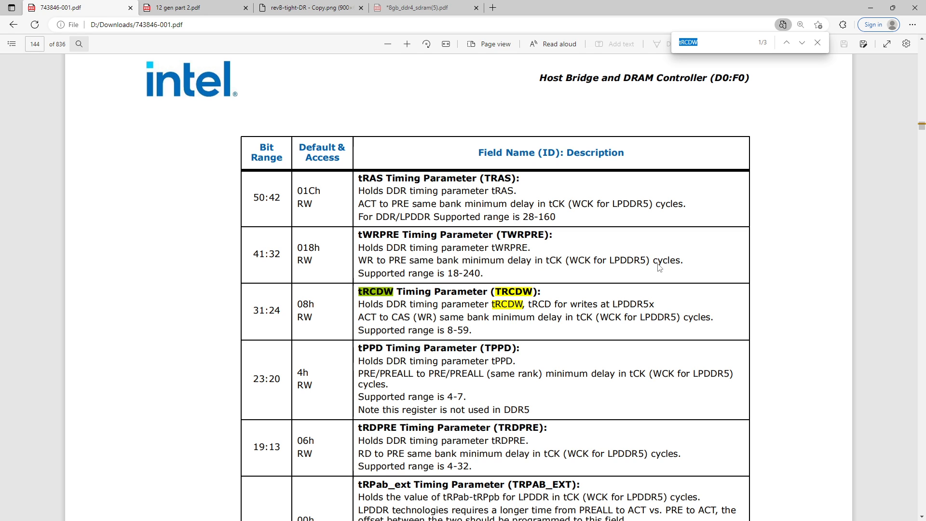
# - Review the tRCDW entry in the Intel datasheet's register table, correcting a stray search character
pyautogui.click(307, 8)
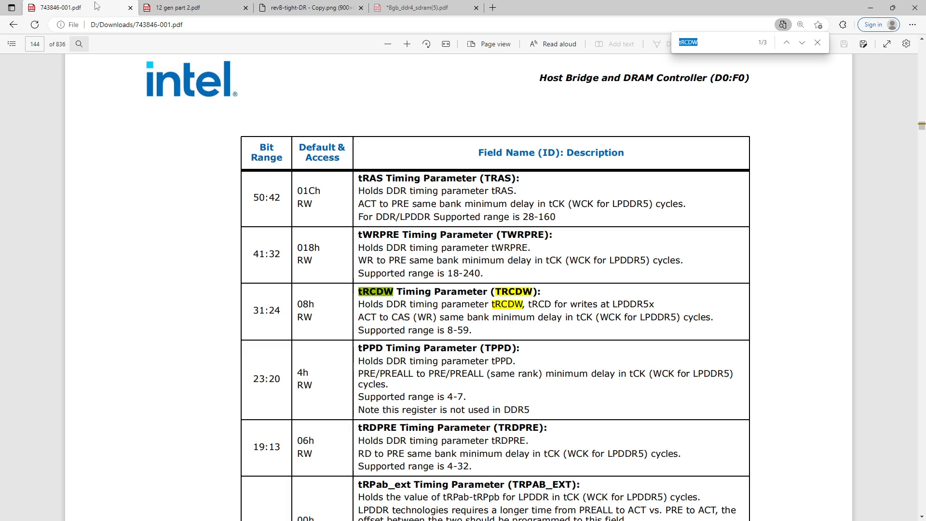
pyautogui.moveTo(214, 117)
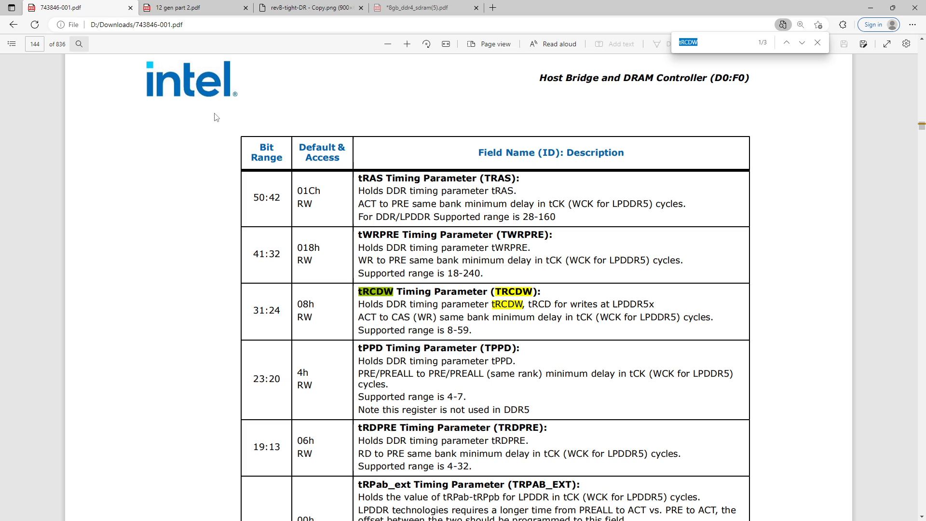
pyautogui.click(194, 8)
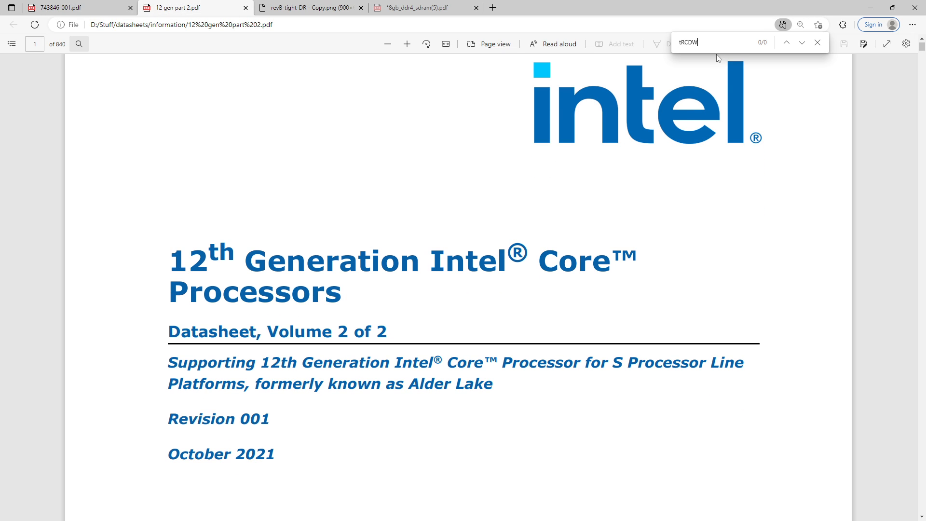
pyautogui.write('\\')
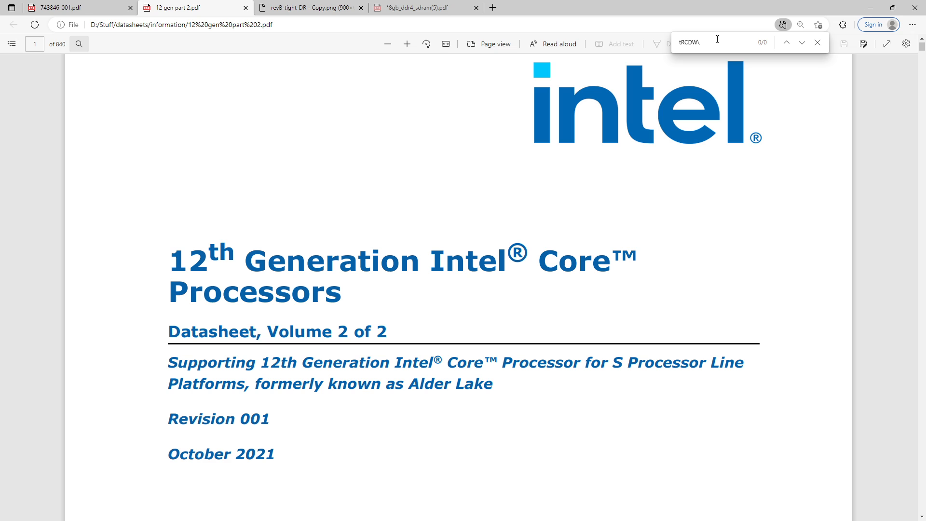
pyautogui.press('Backspace')
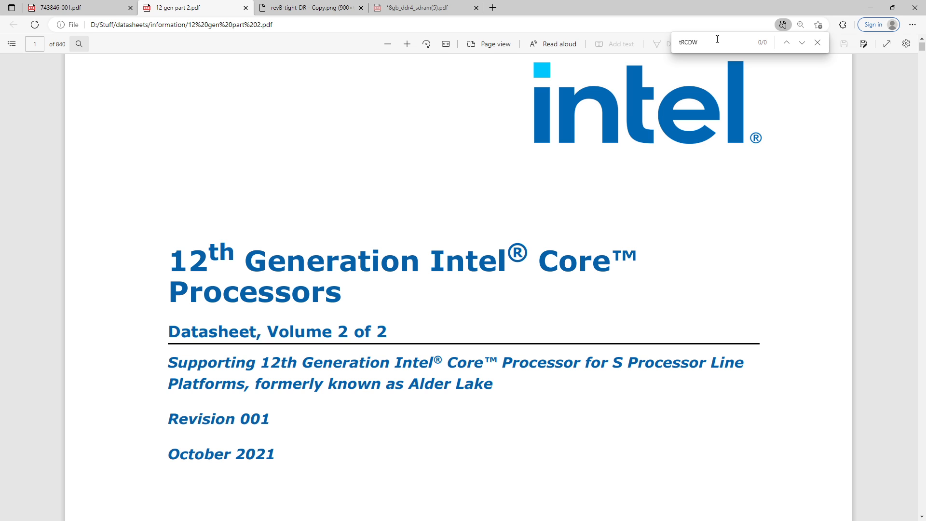
pyautogui.moveTo(597, 68)
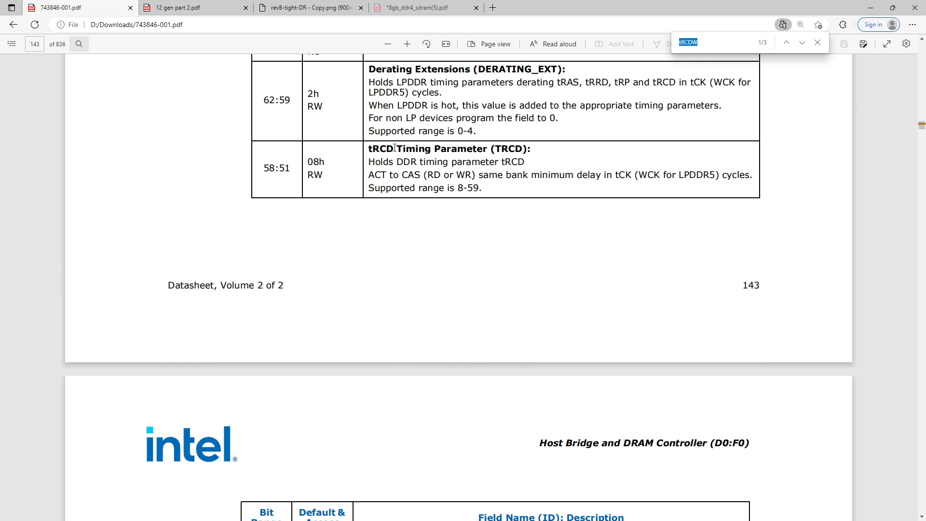
pyautogui.click(801, 42)
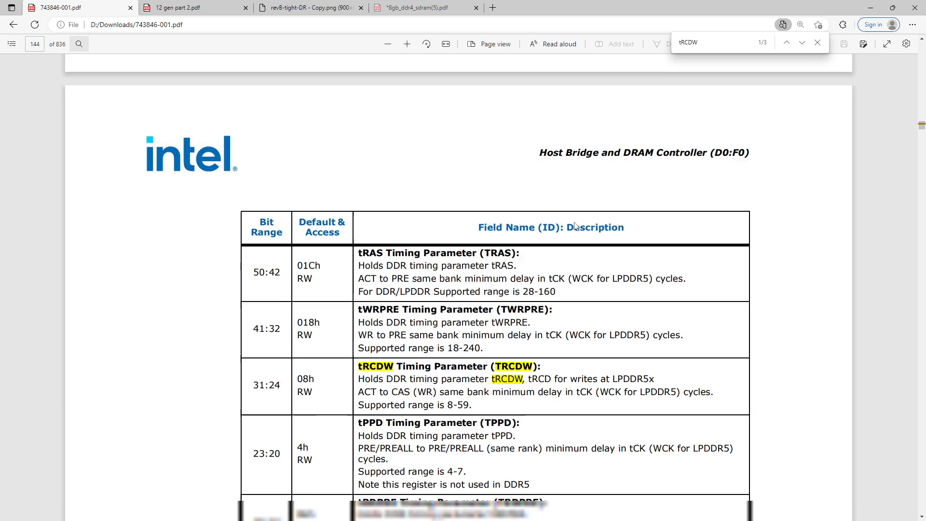
pyautogui.scroll(-3)
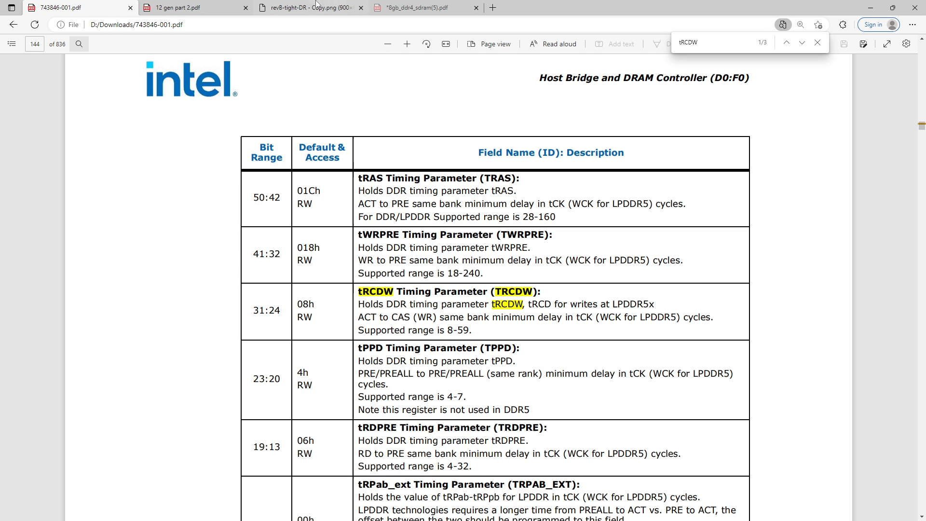
# - Compare the ZenTimings tRCDWR value of 8, then show the DDR4 functional block diagram
pyautogui.click(301, 6)
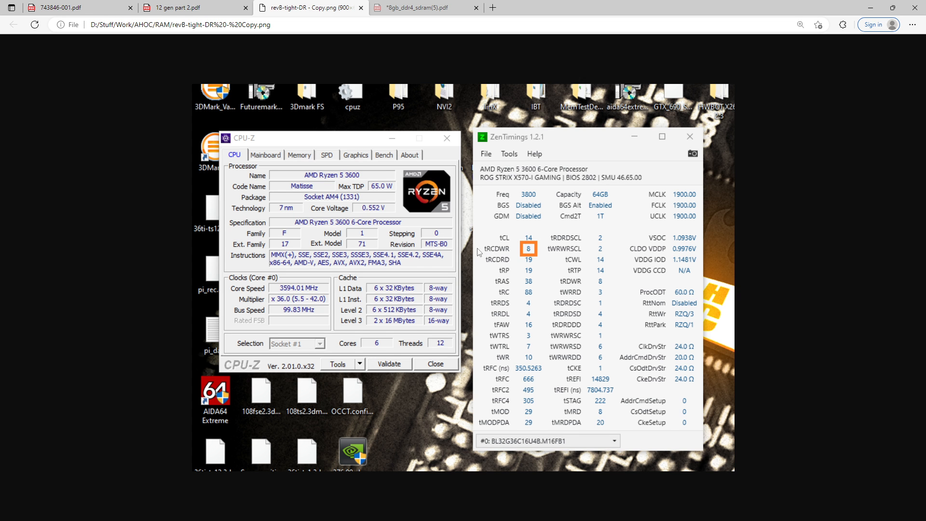
pyautogui.moveTo(506, 250)
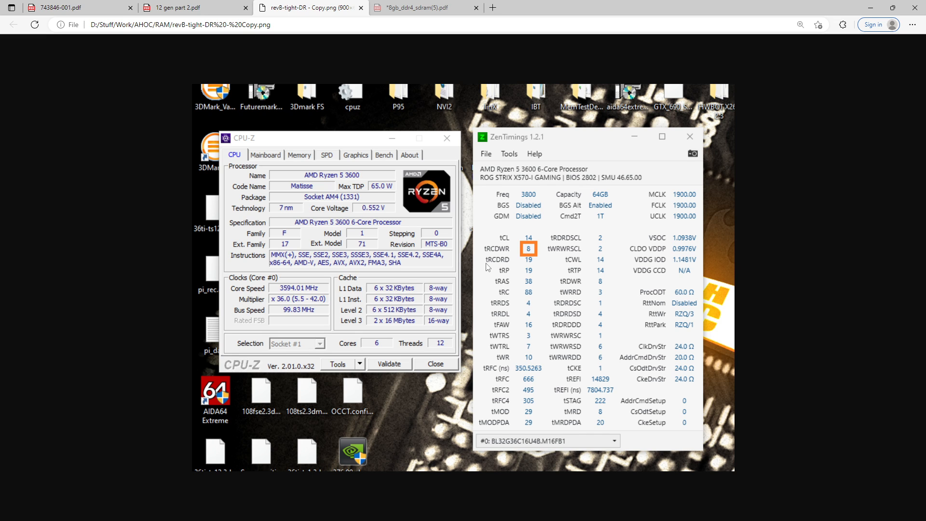
pyautogui.moveTo(488, 266)
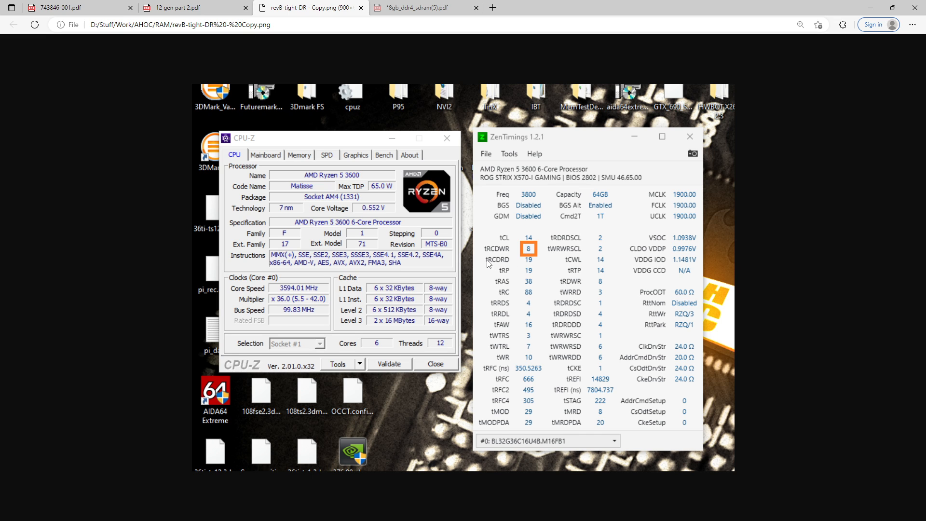
pyautogui.click(426, 7)
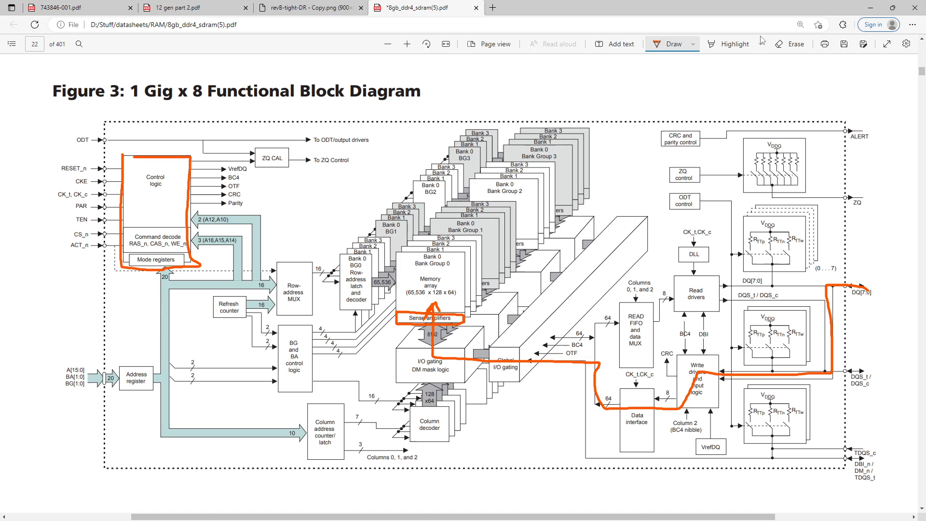
# - Clear the old orange strokes and circle the address inputs A, BA and BG with a new pen mark
pyautogui.click(790, 44)
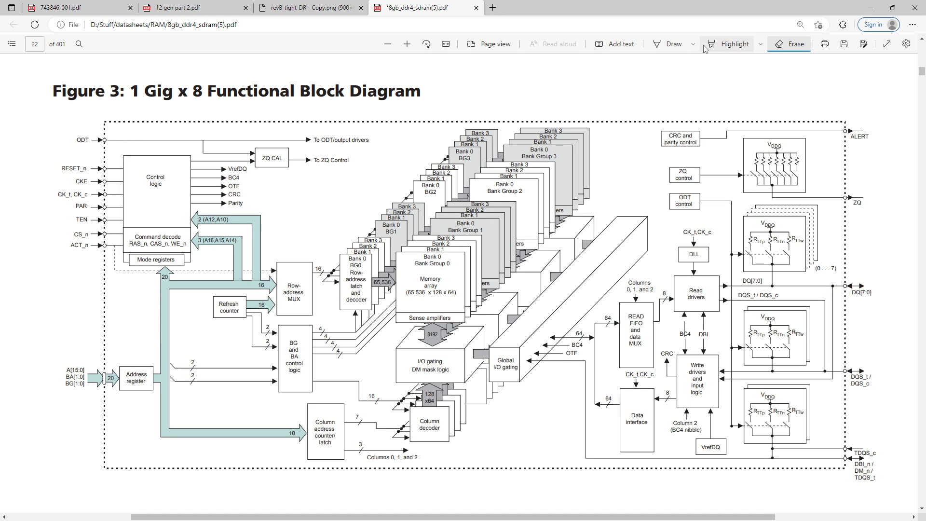
pyautogui.click(670, 44)
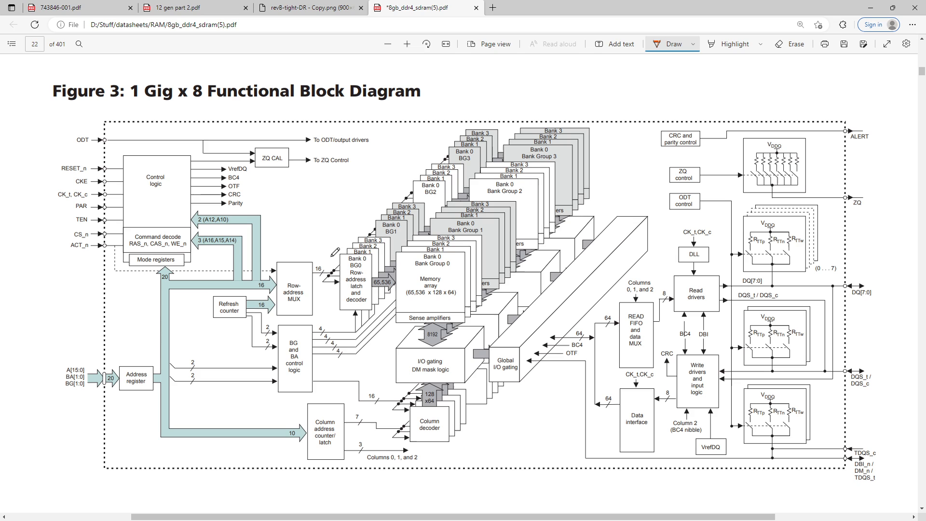
pyautogui.moveTo(287, 274)
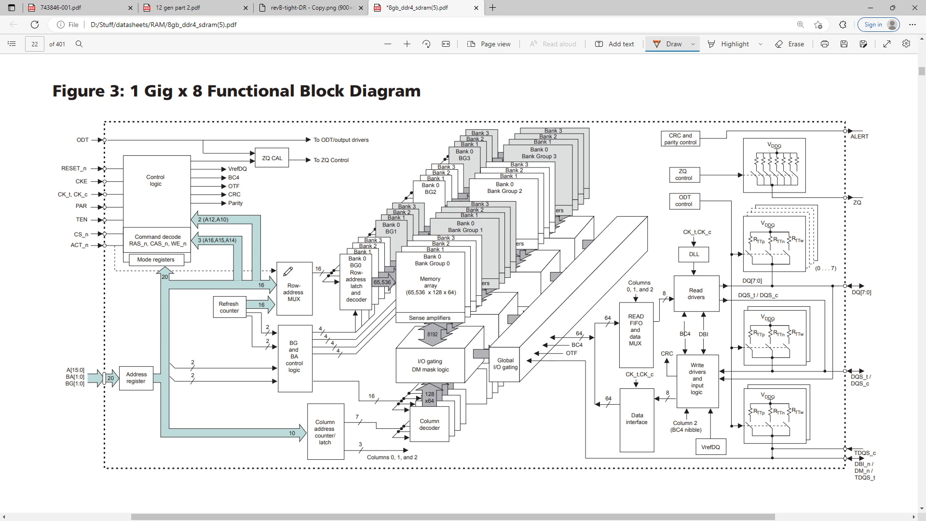
pyautogui.moveTo(230, 364)
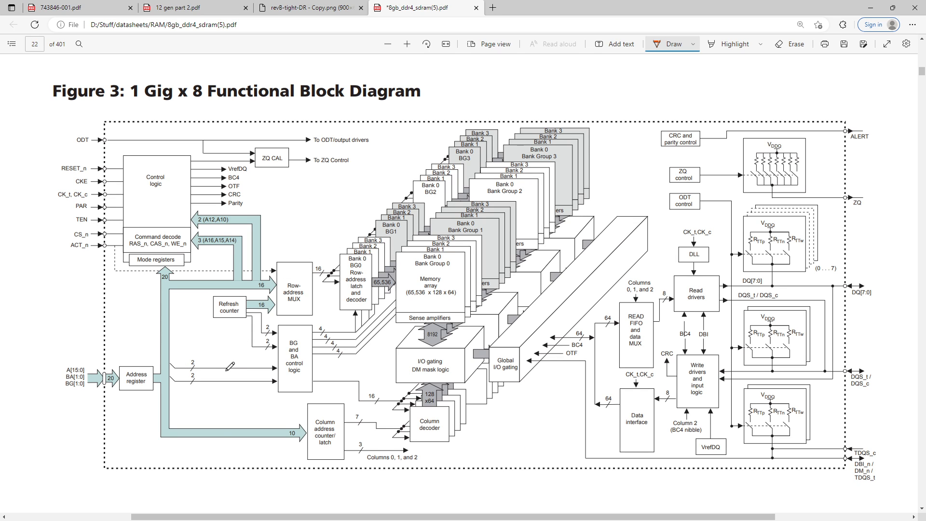
pyautogui.moveTo(215, 280)
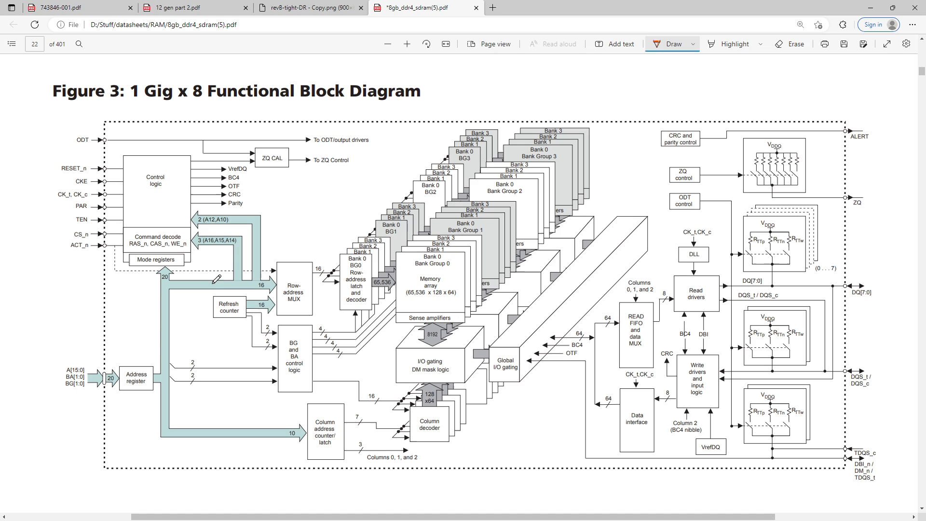
pyautogui.moveTo(196, 147)
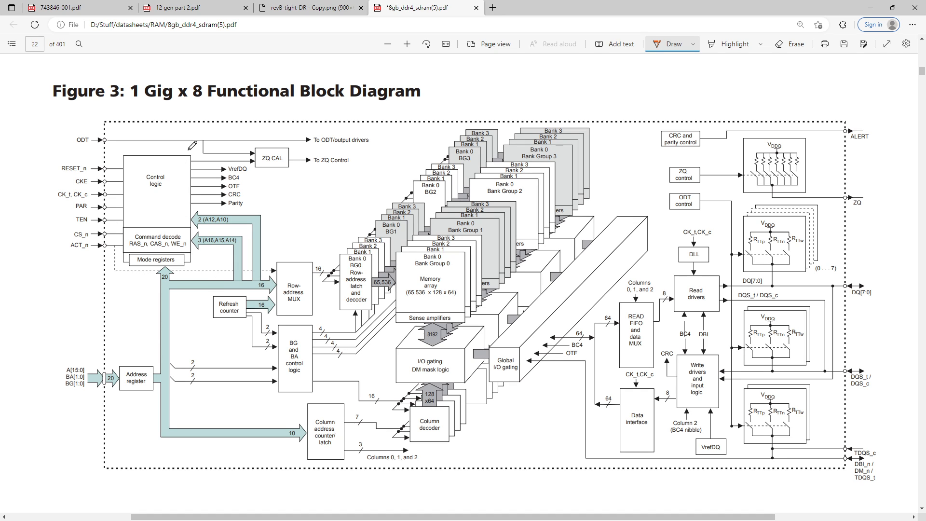
pyautogui.moveTo(265, 388)
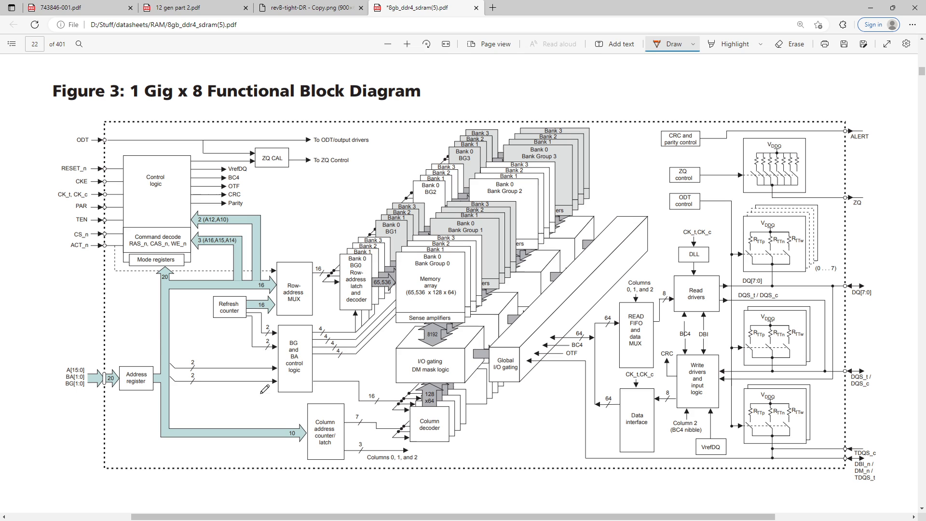
pyautogui.moveTo(419, 302)
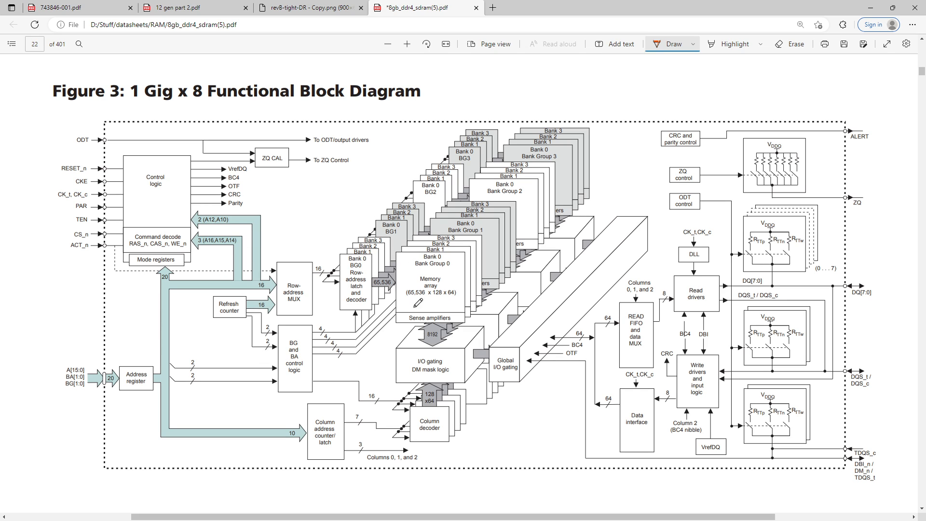
pyautogui.moveTo(203, 356)
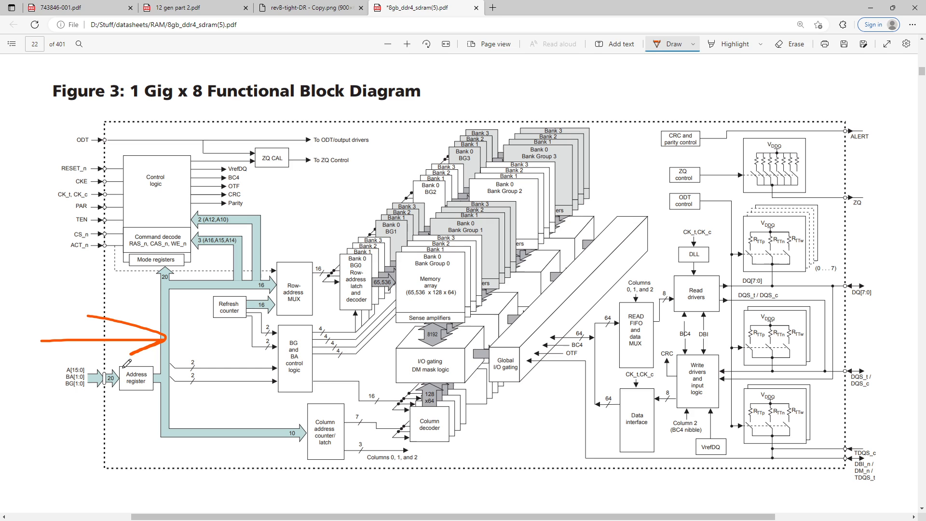
pyautogui.moveTo(99, 156); pyautogui.dragTo(67, 251)
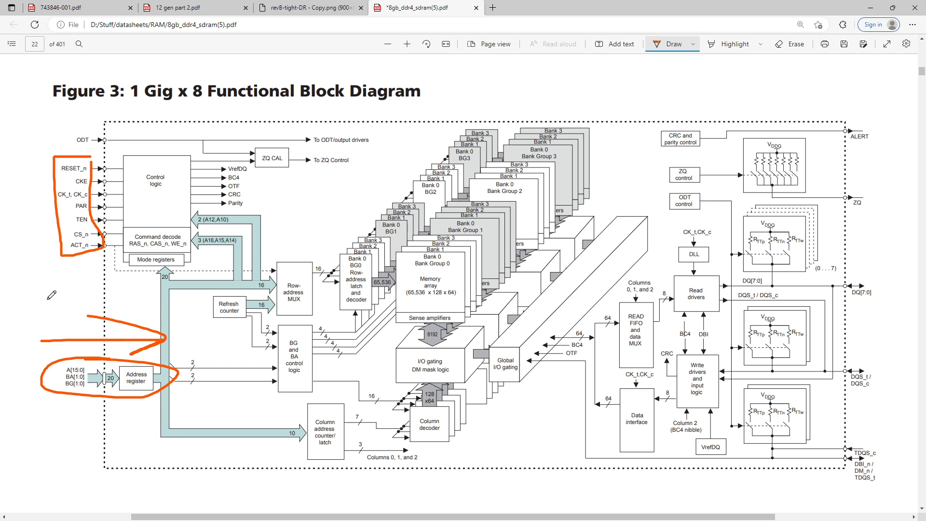
pyautogui.moveTo(122, 332)
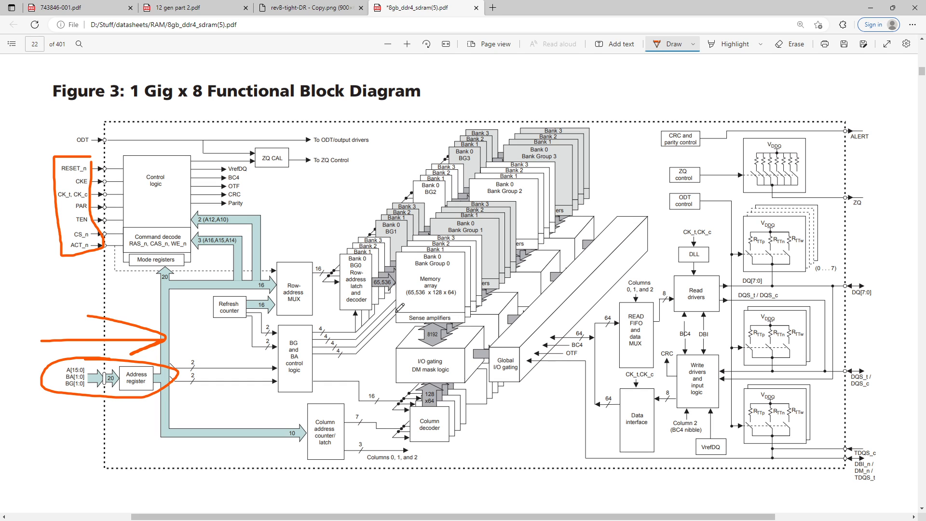
pyautogui.moveTo(395, 319); pyautogui.dragTo(470, 319)
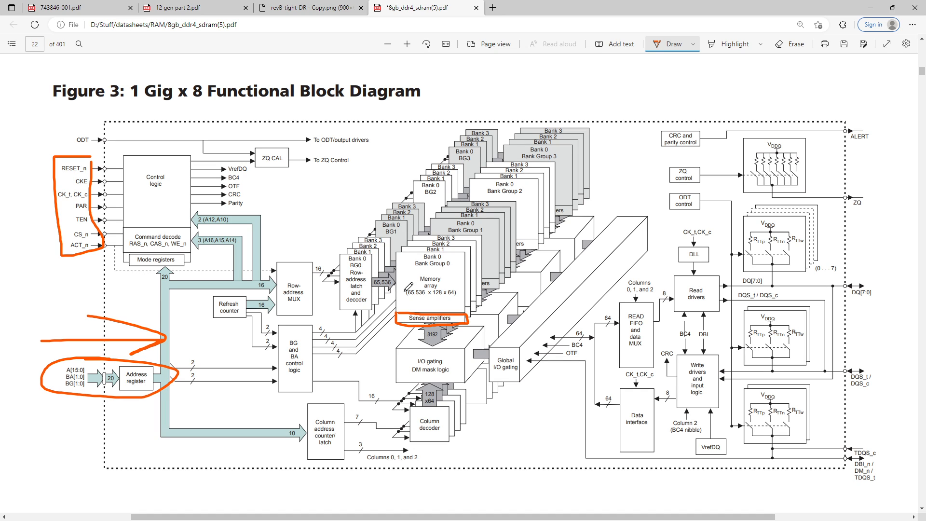
pyautogui.moveTo(446, 310)
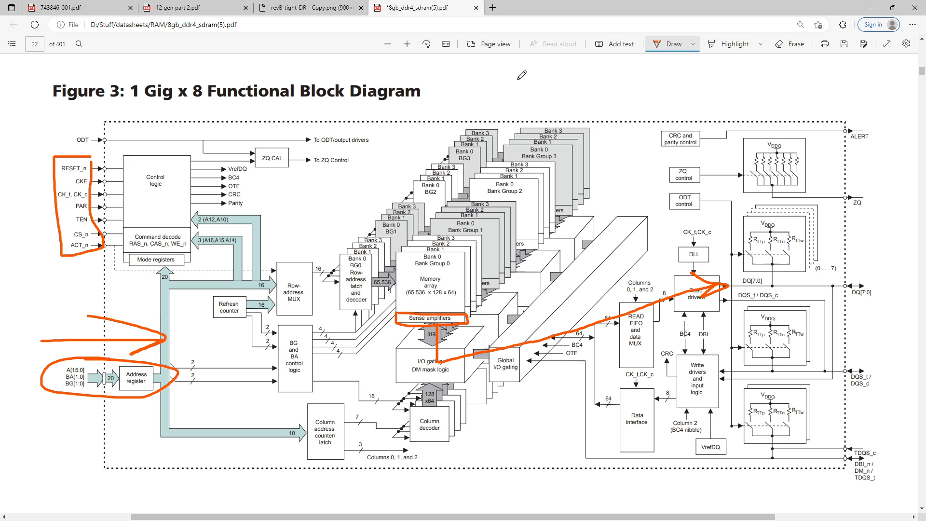
# - Toggle erase and draw modes, then show the ZenTimings screenshot
pyautogui.click(794, 43)
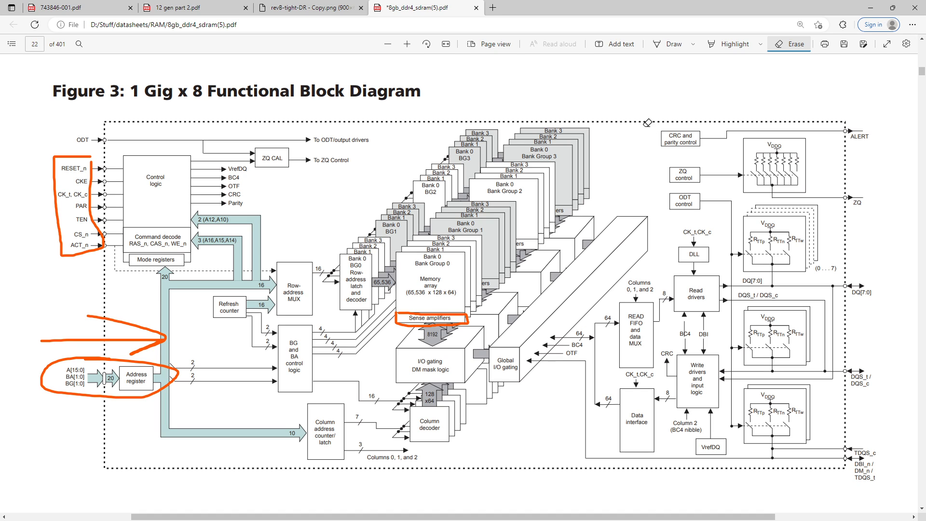
pyautogui.click(668, 44)
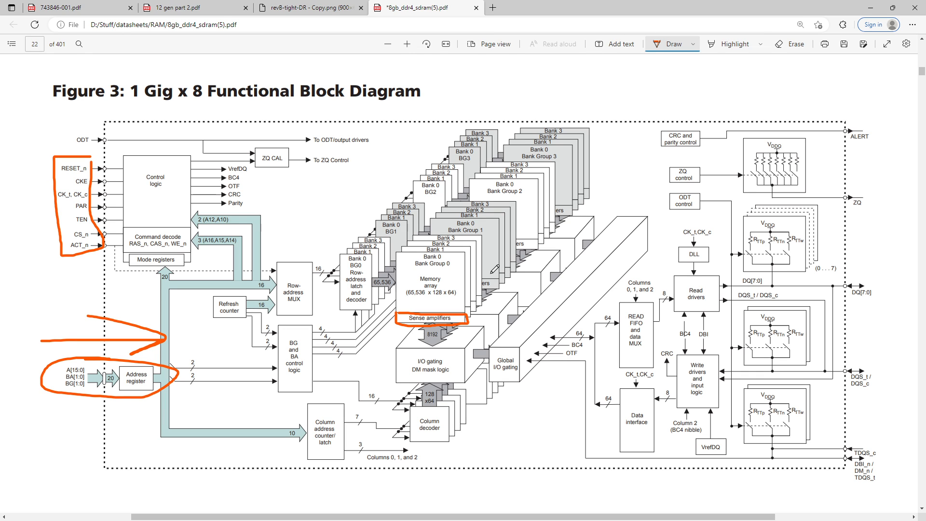
pyautogui.click(307, 7)
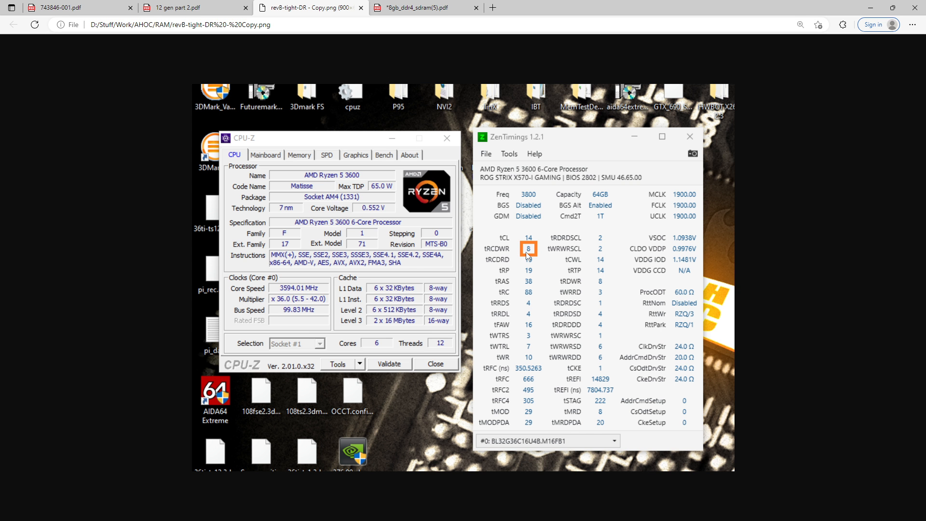
# - Trace an orange path from the data interface past the write drivers to DQ
pyautogui.click(425, 8)
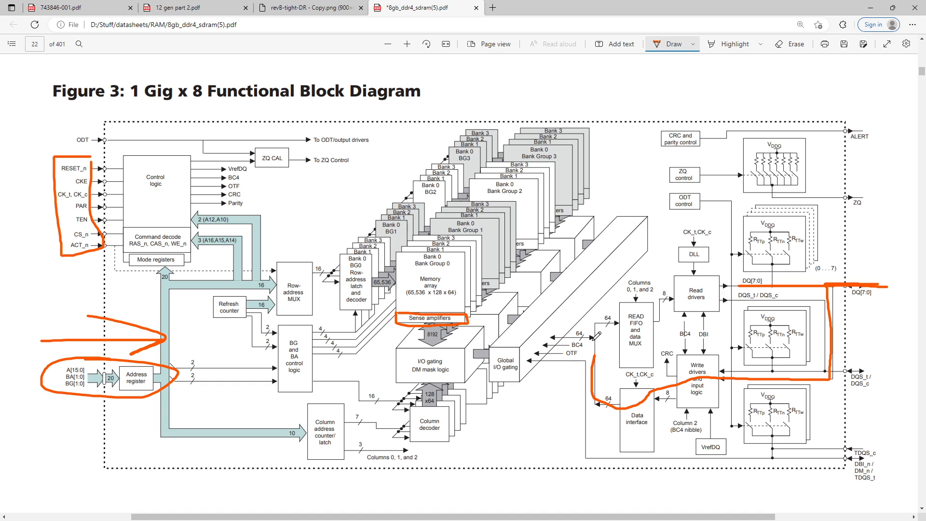
pyautogui.moveTo(431, 313); pyautogui.dragTo(600, 334)
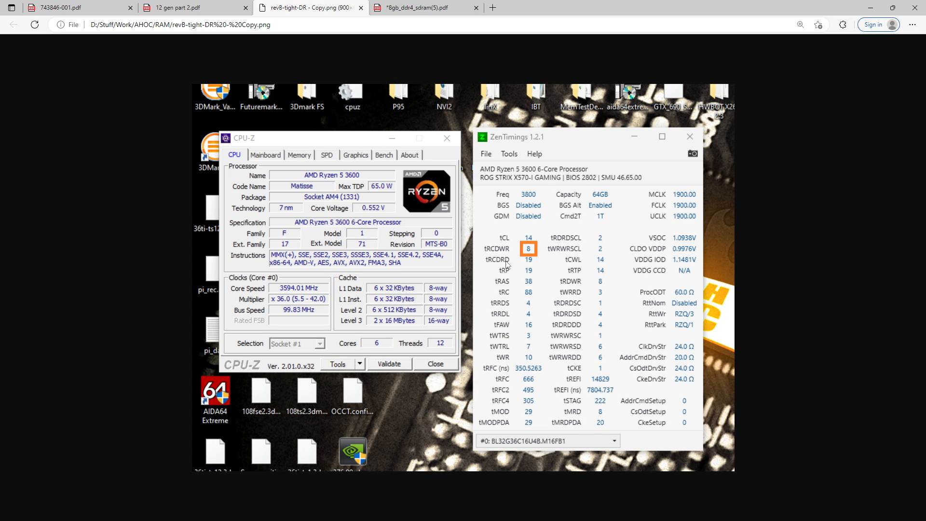
pyautogui.moveTo(526, 264)
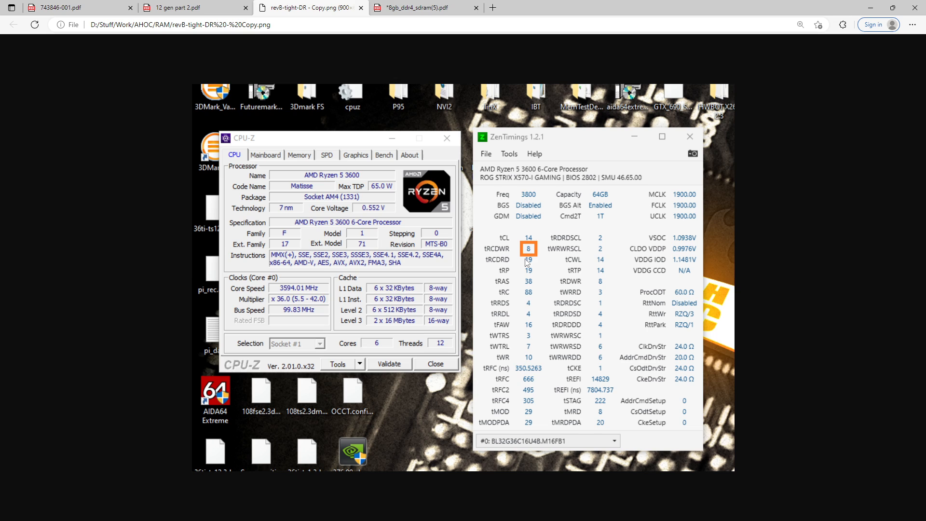
pyautogui.moveTo(518, 267)
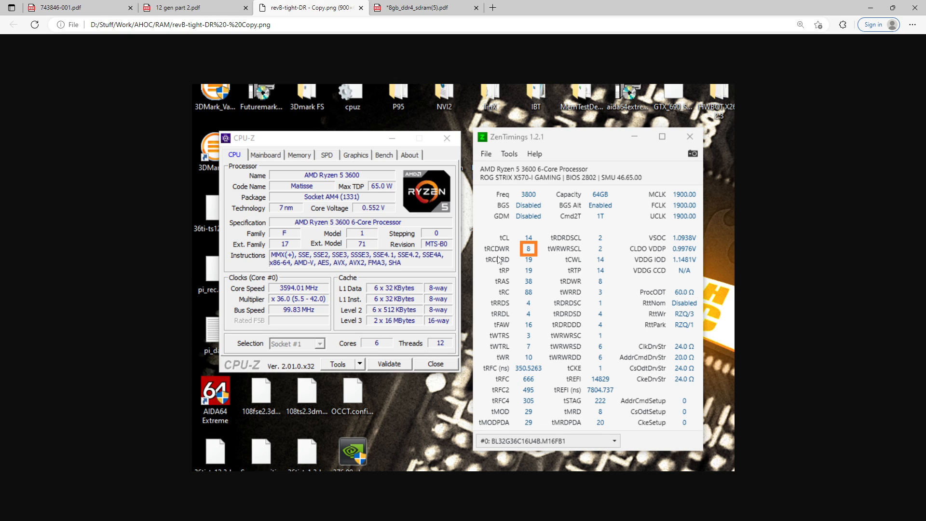
pyautogui.moveTo(171, 214)
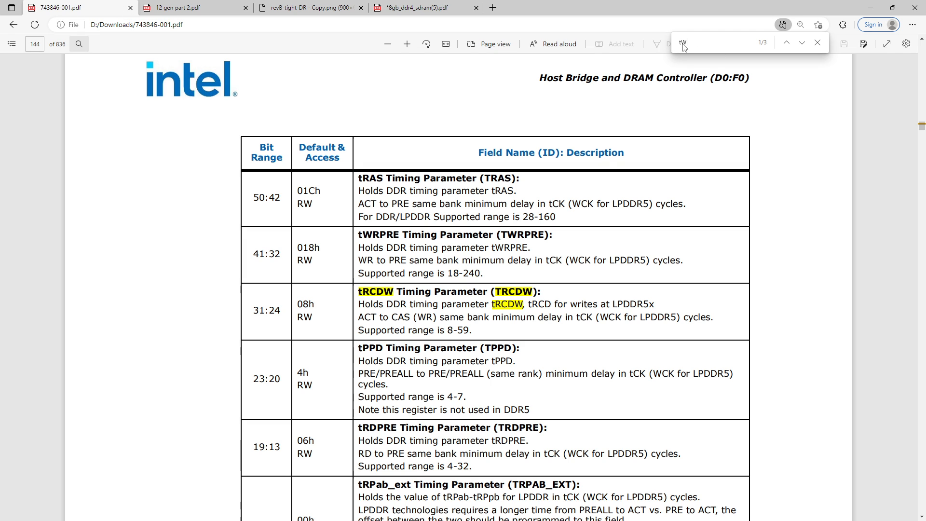
# - Search the Intel datasheet for tWRRD and view the WR-to-RD register table on page 147
pyautogui.write('WRRD')
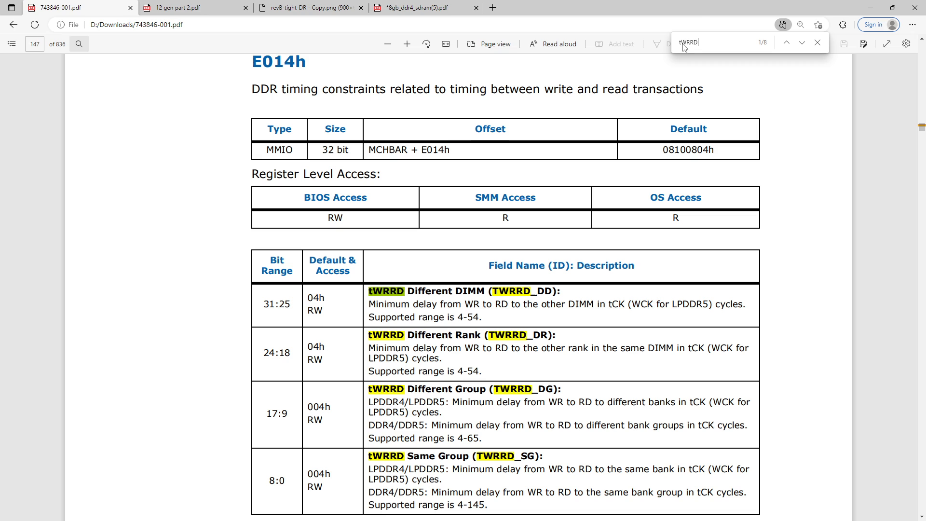
pyautogui.moveTo(519, 383)
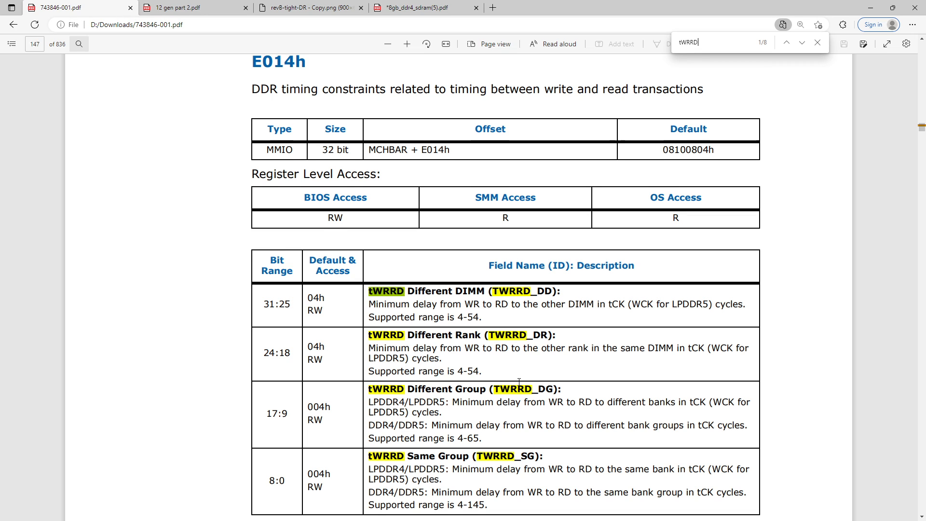
pyautogui.scroll(-3)
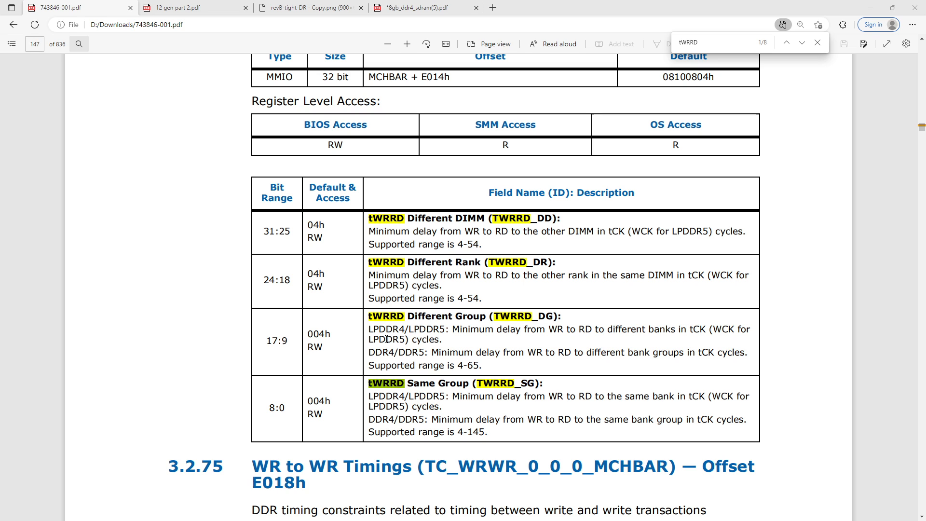
pyautogui.click(309, 7)
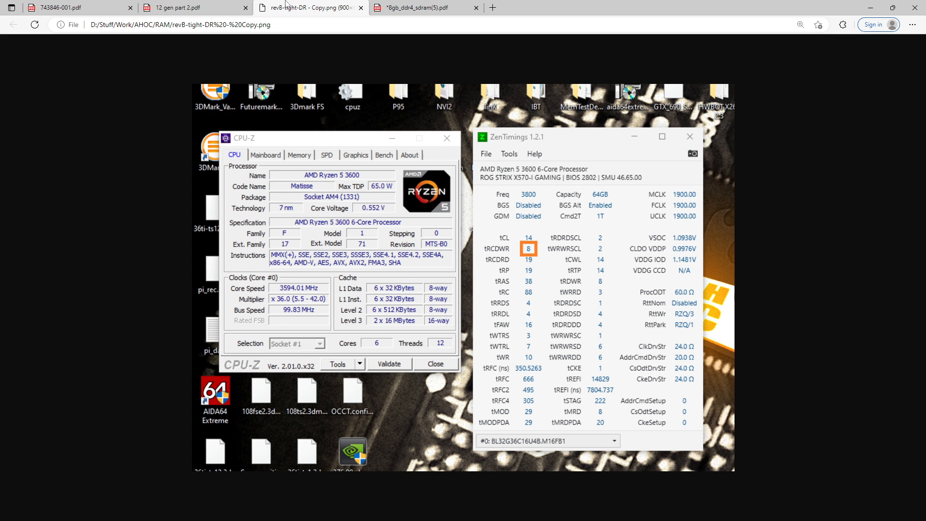
pyautogui.moveTo(511, 341)
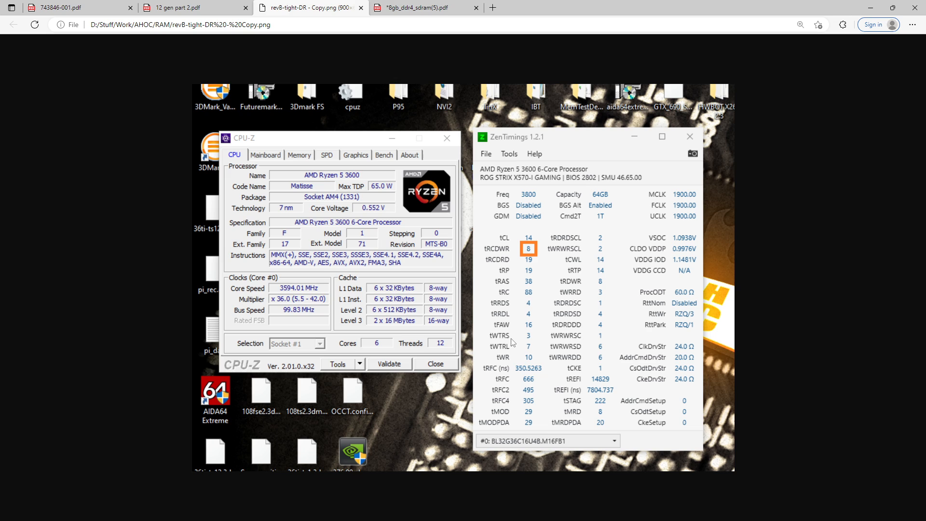
pyautogui.moveTo(511, 348)
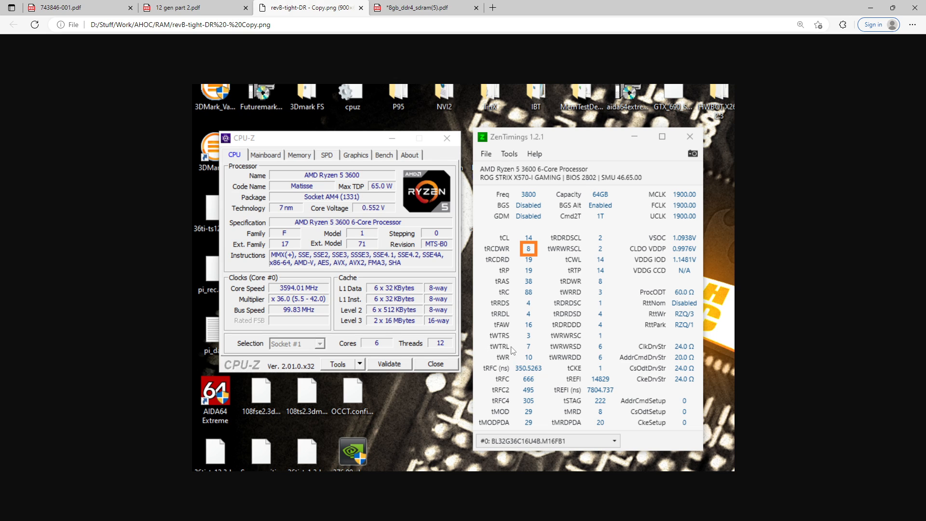
pyautogui.moveTo(500, 353)
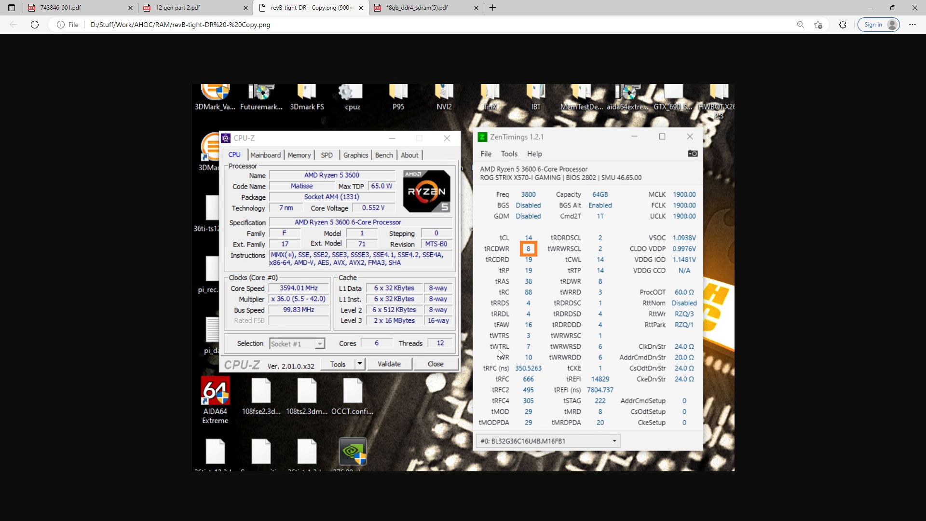
pyautogui.moveTo(498, 354)
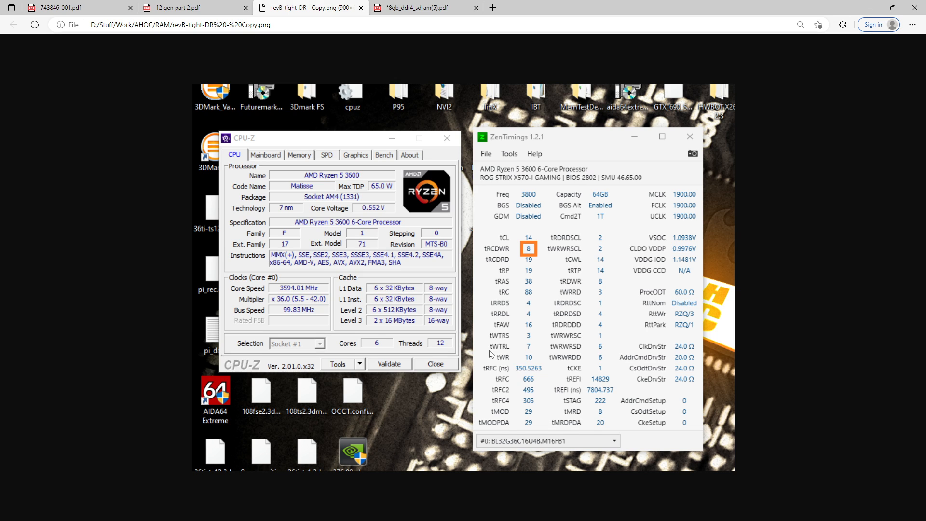
pyautogui.moveTo(497, 254)
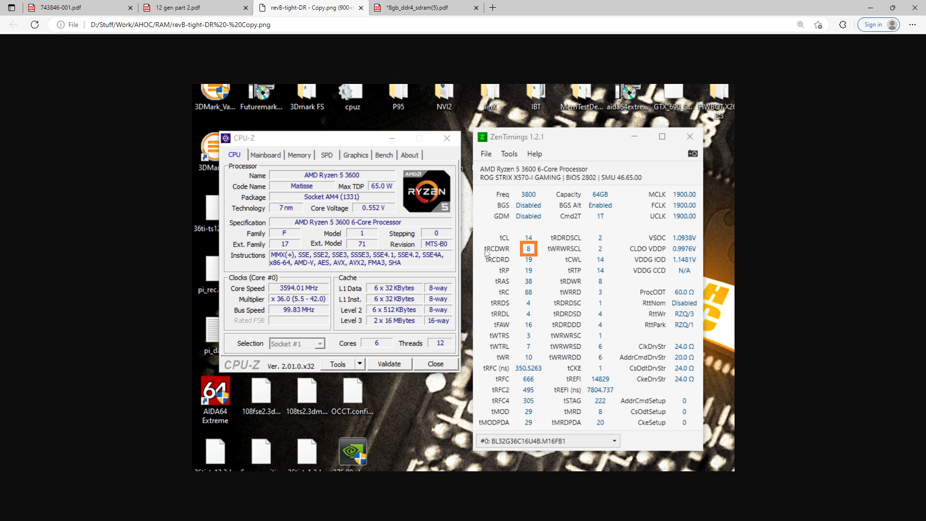
pyautogui.moveTo(489, 253)
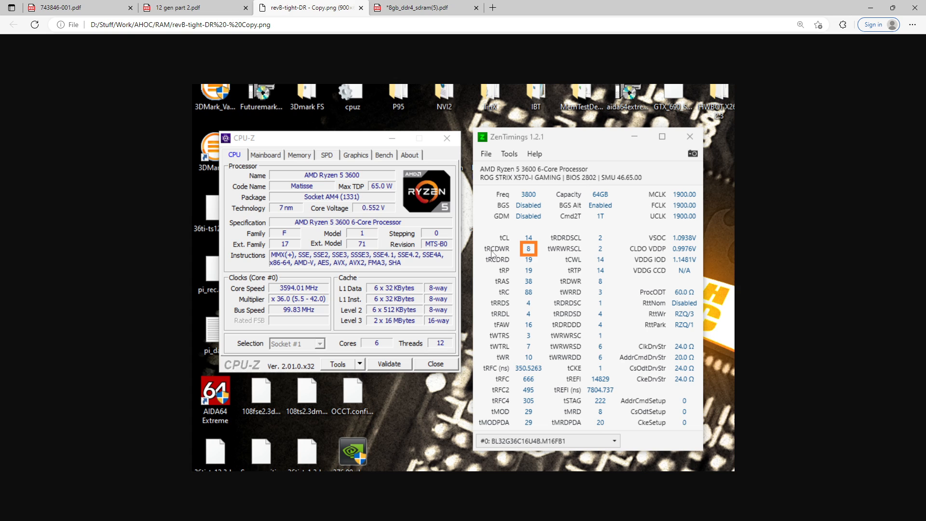
pyautogui.moveTo(601, 265)
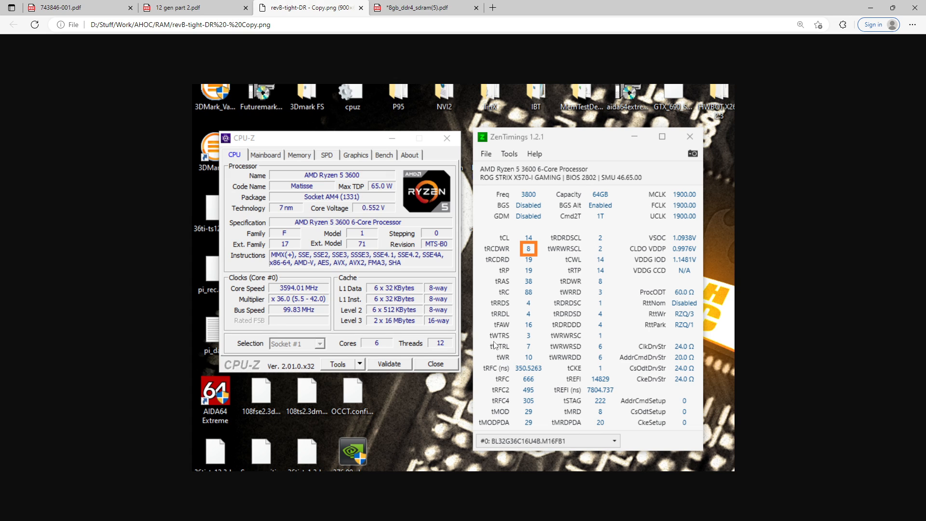
pyautogui.moveTo(512, 353)
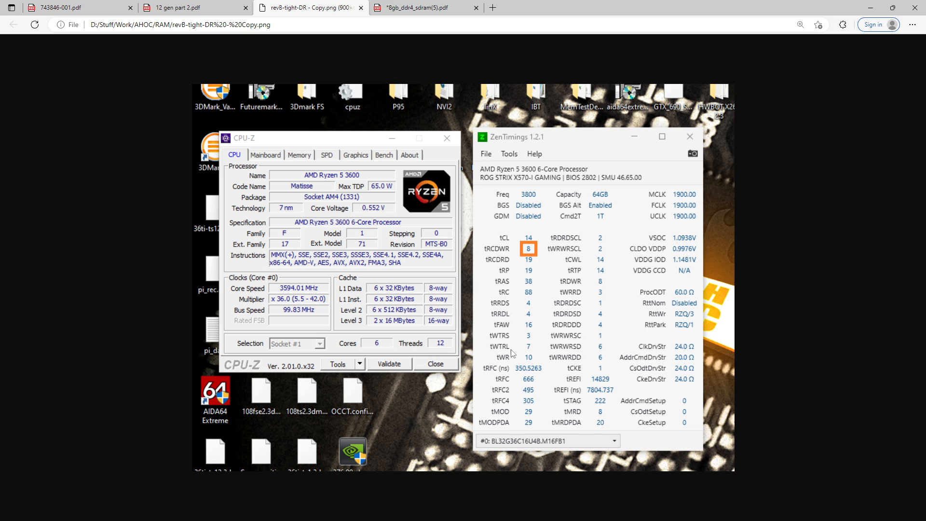
pyautogui.moveTo(556, 336)
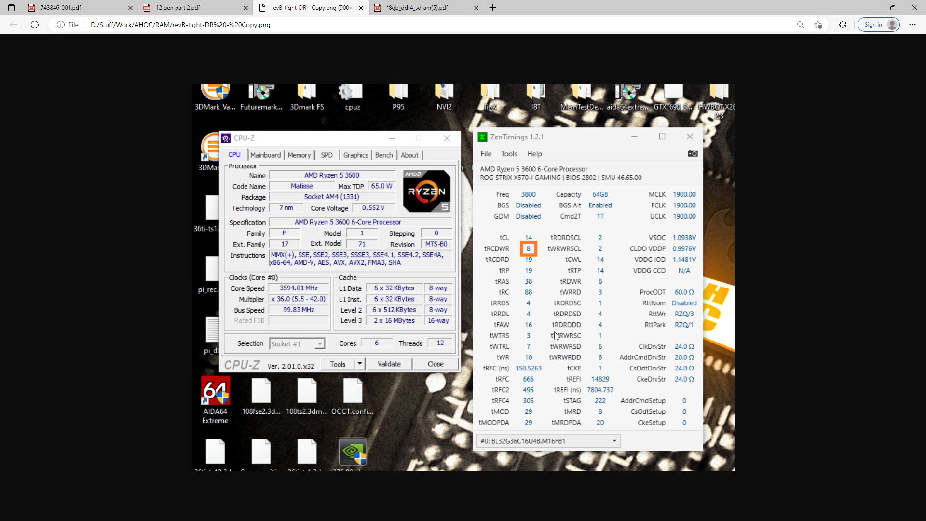
pyautogui.moveTo(510, 357)
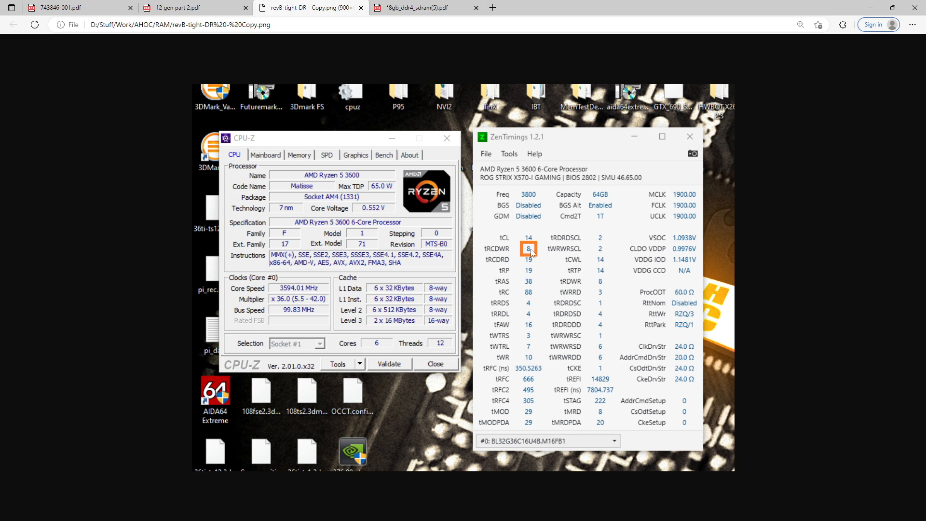
pyautogui.moveTo(546, 355)
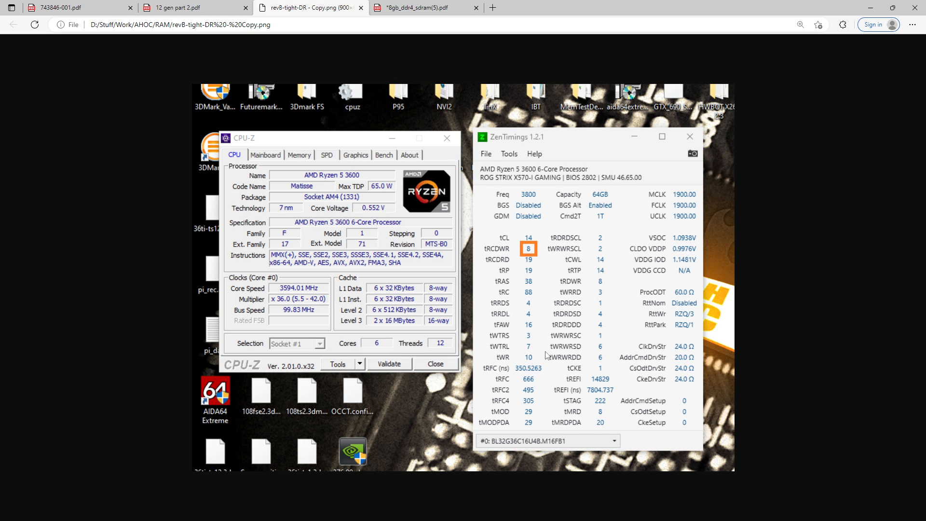
pyautogui.moveTo(523, 264)
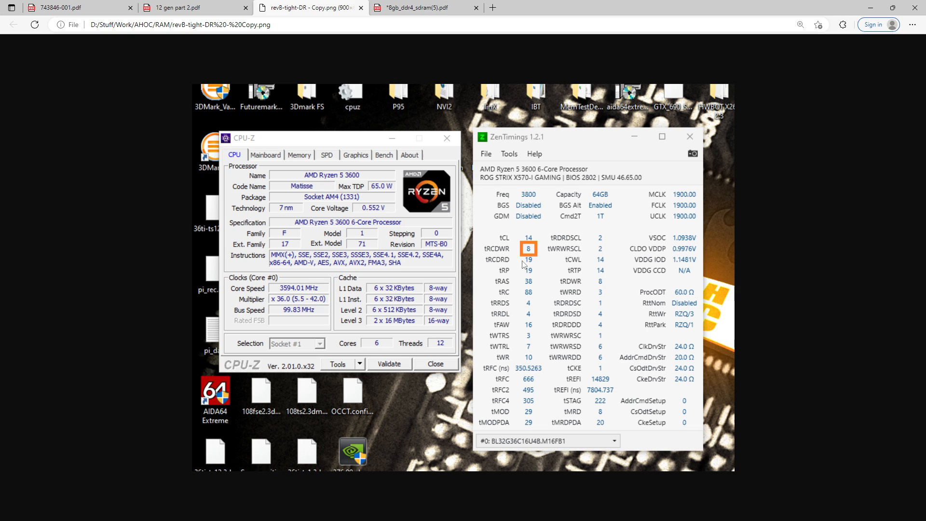
pyautogui.moveTo(525, 265)
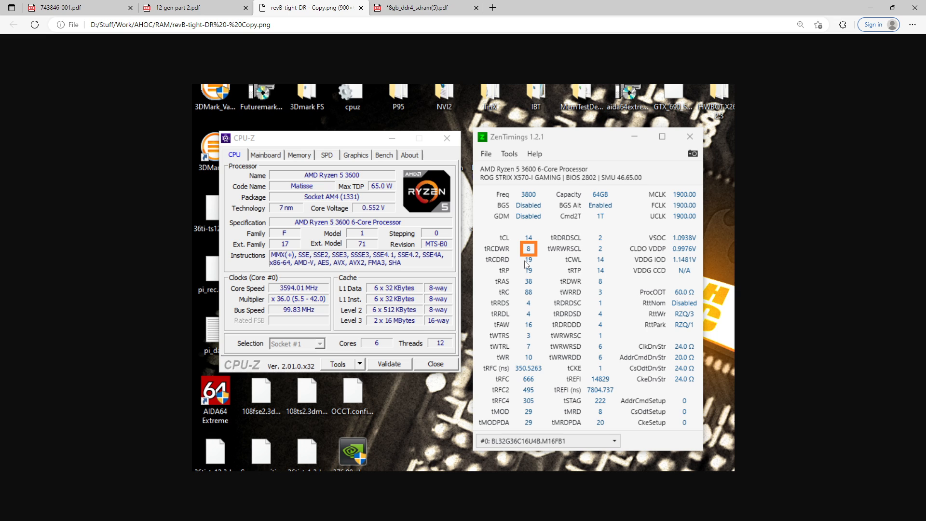
pyautogui.moveTo(552, 205)
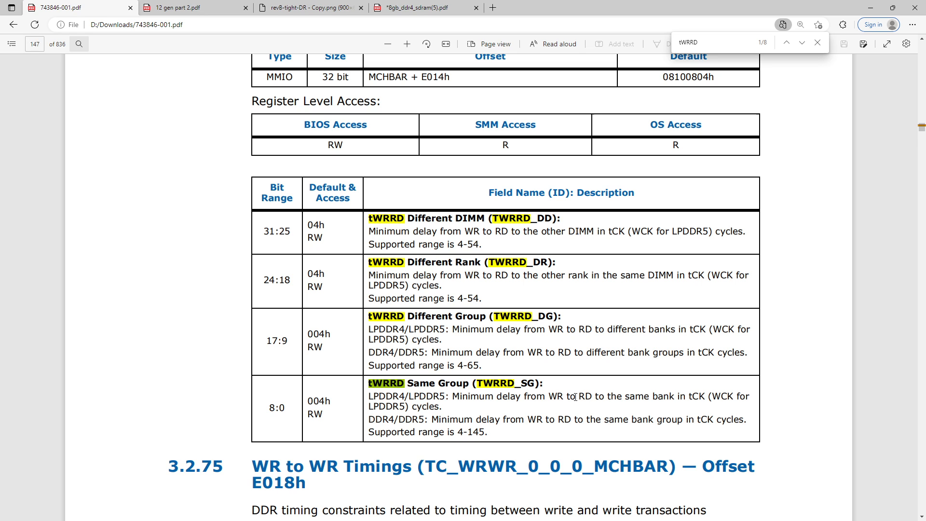
# - Show the annotated DDR4 block diagram on page 22
pyautogui.click(425, 7)
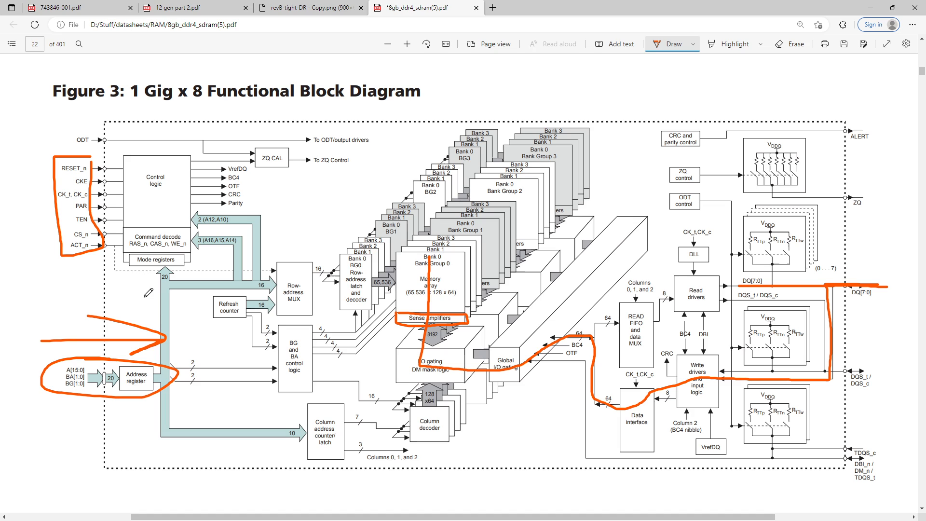
pyautogui.moveTo(431, 318)
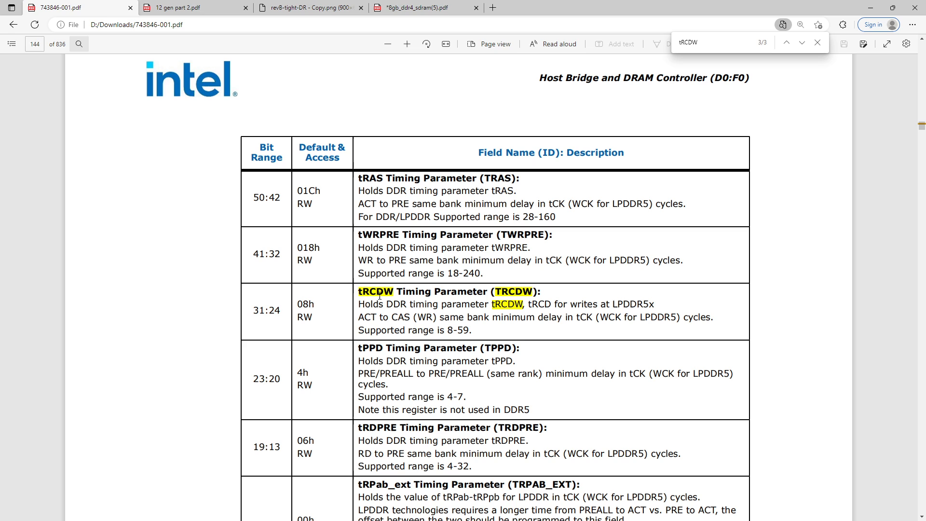
# - Show the ZenTimings screenshot with tRCDWR boxed at 8
pyautogui.click(308, 7)
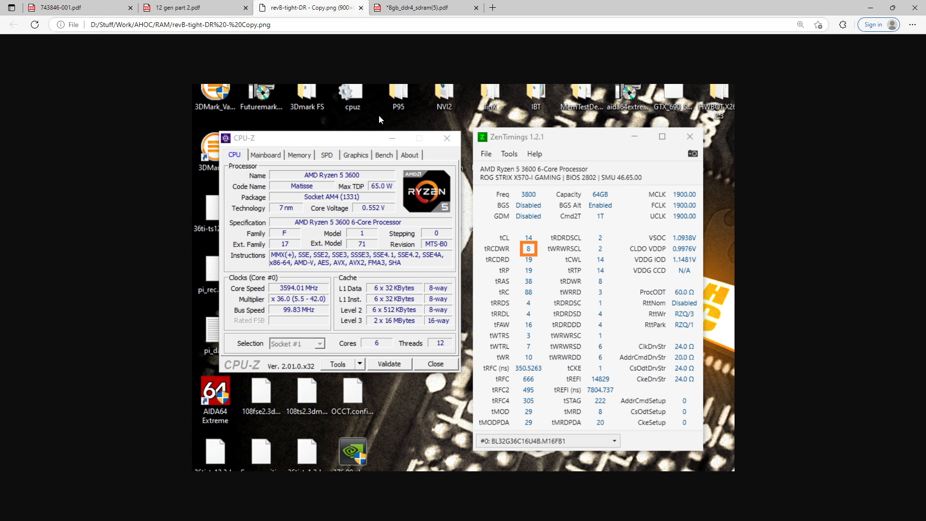
pyautogui.moveTo(504, 254)
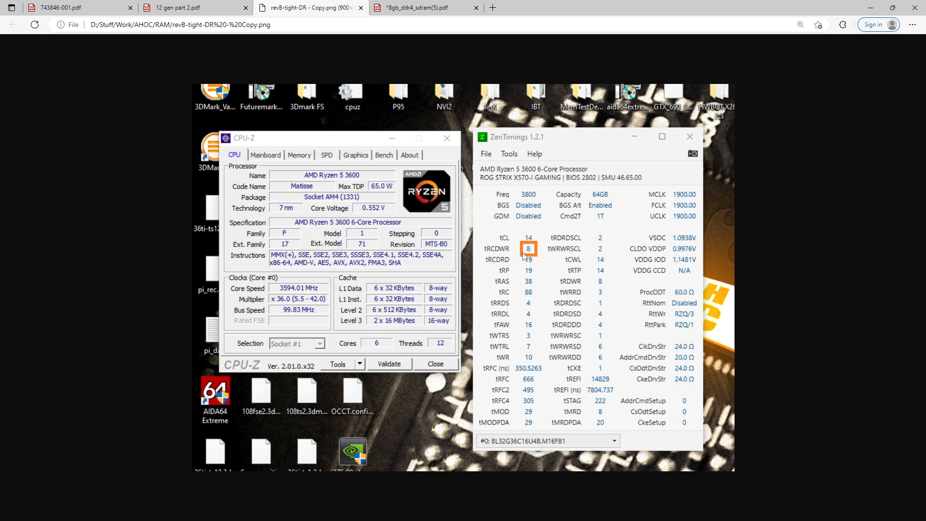
pyautogui.moveTo(542, 259)
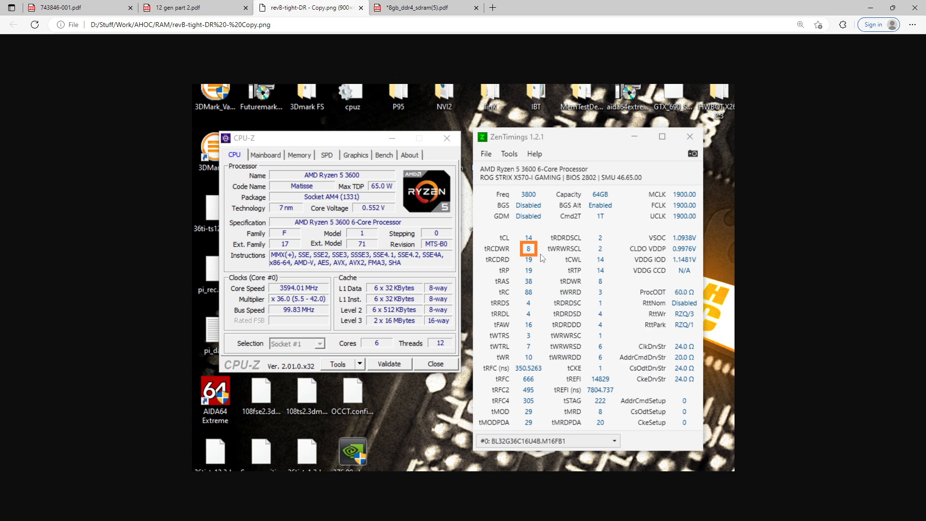
pyautogui.moveTo(529, 254)
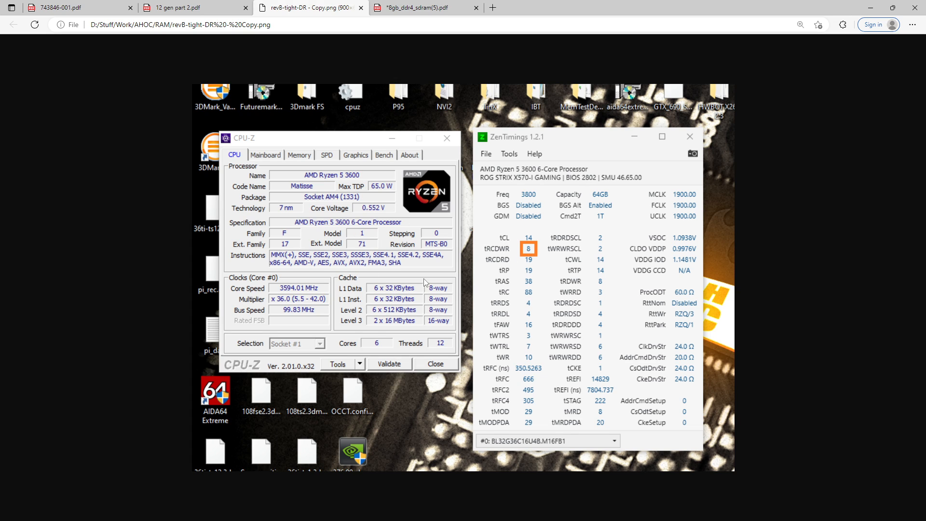
pyautogui.moveTo(619, 240)
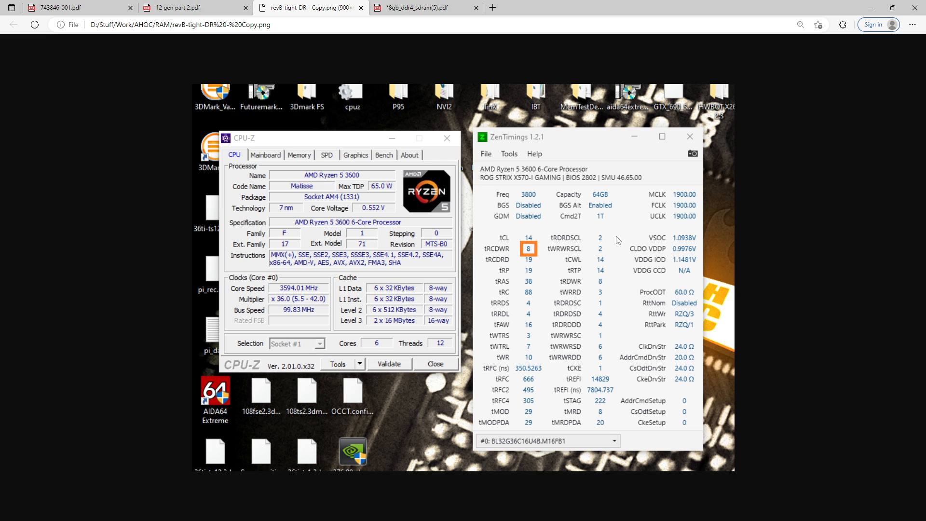
pyautogui.moveTo(319, 88)
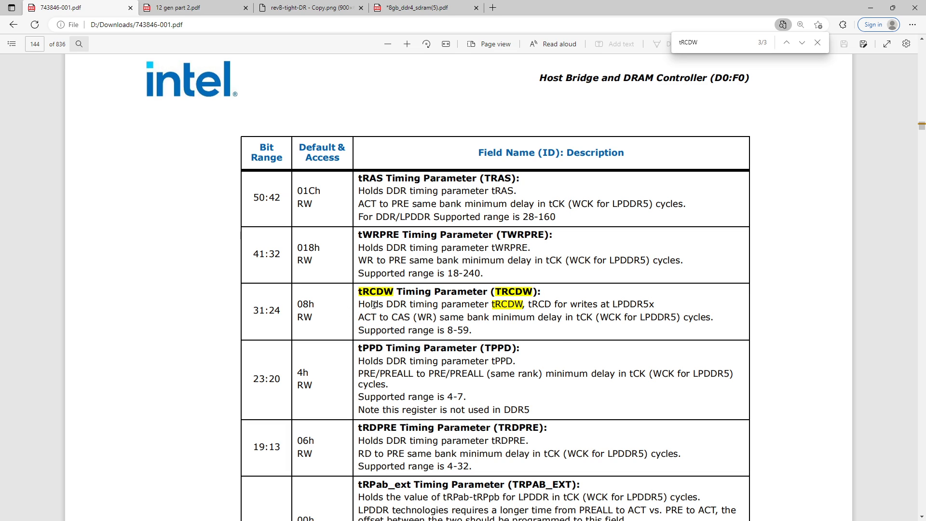
pyautogui.moveTo(454, 328)
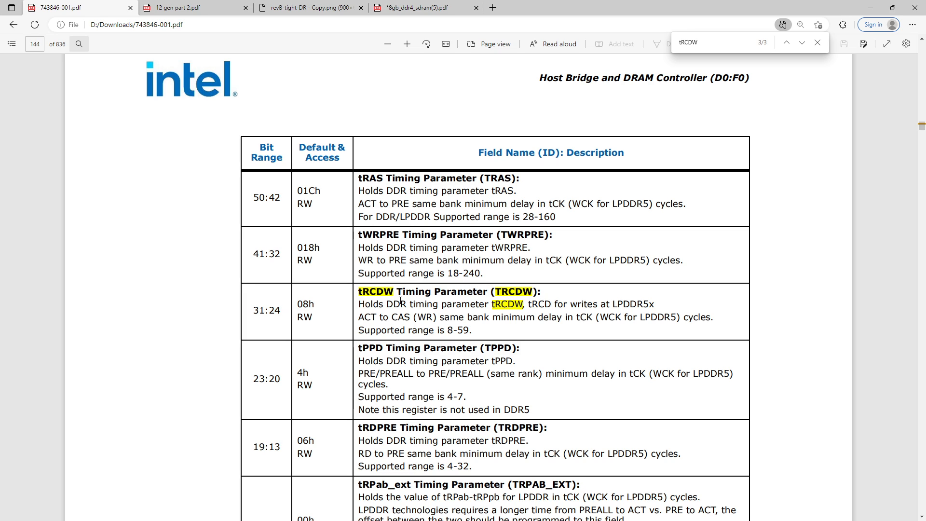
pyautogui.moveTo(408, 303)
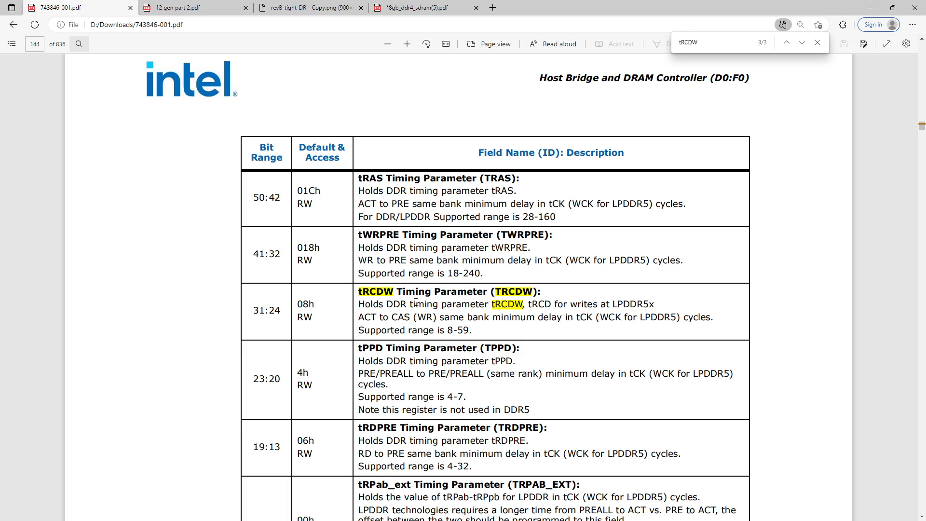
pyautogui.moveTo(448, 330)
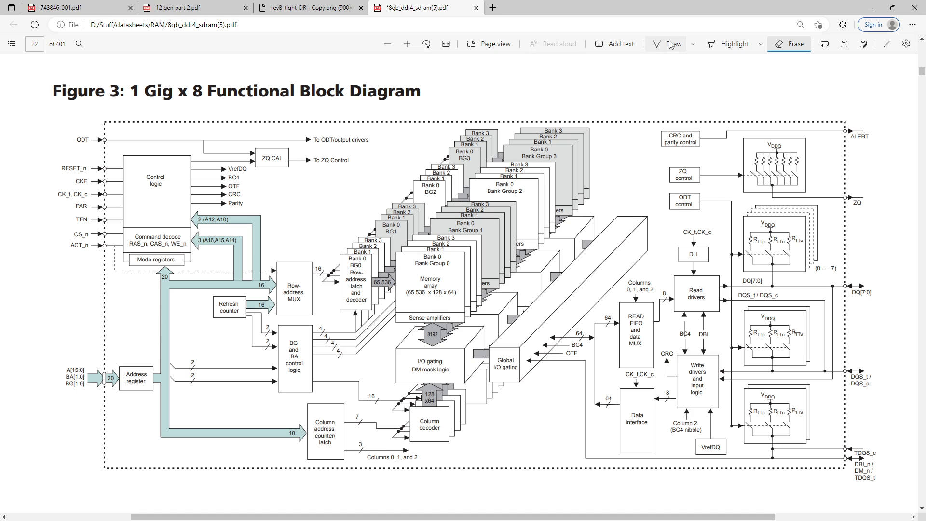
# - Select the Draw pen tool in the PDF toolbar
pyautogui.click(669, 44)
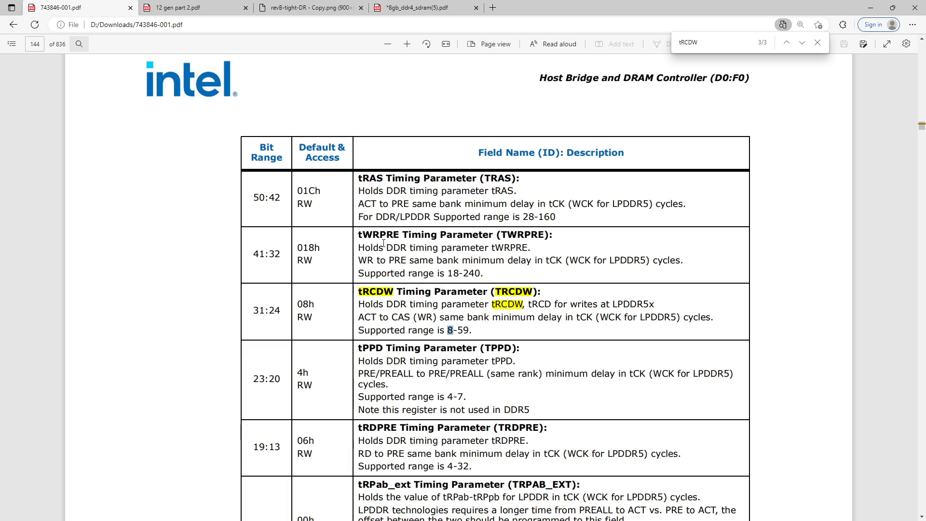
pyautogui.moveTo(323, 162)
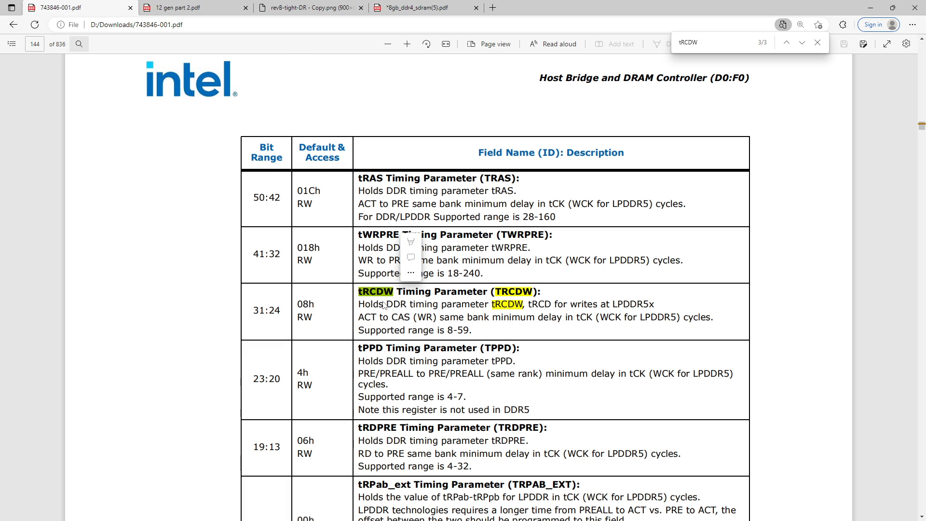
pyautogui.moveTo(454, 331)
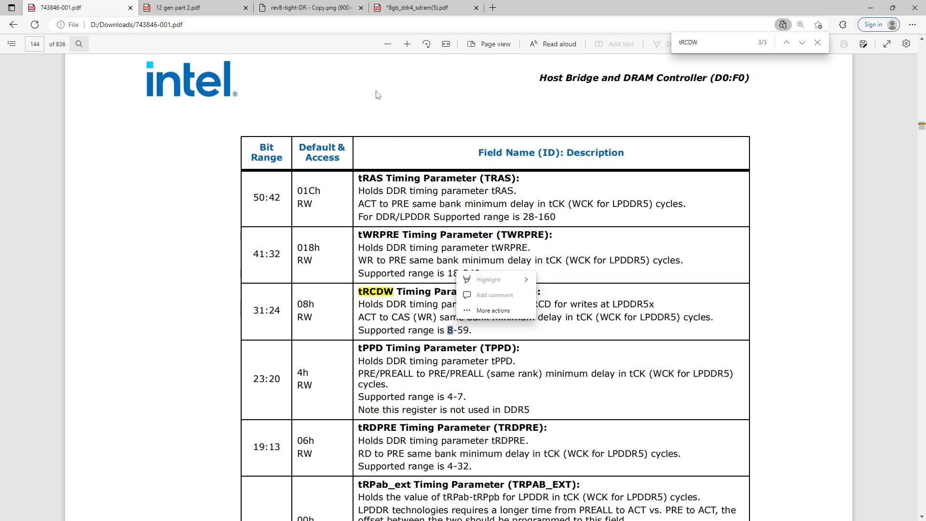
# - Switch to the annotated DDR4 block diagram document
pyautogui.click(426, 8)
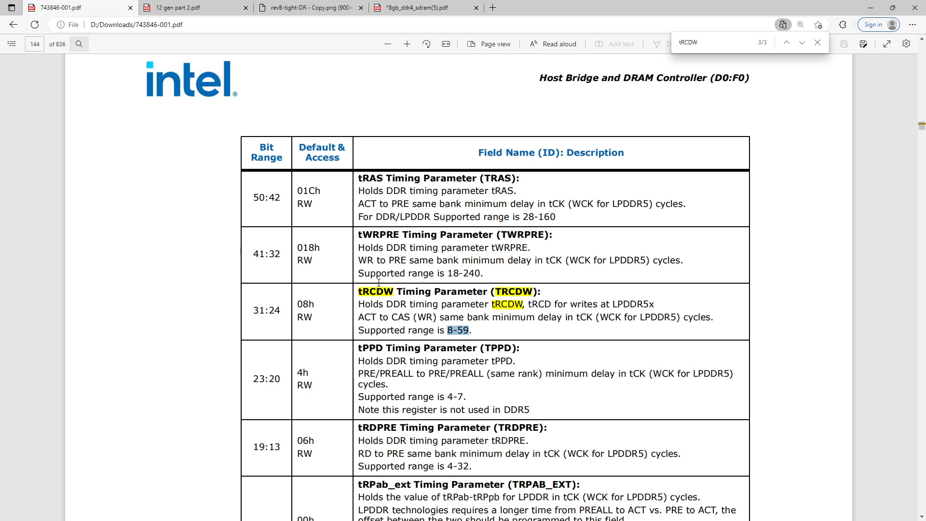
pyautogui.click(307, 8)
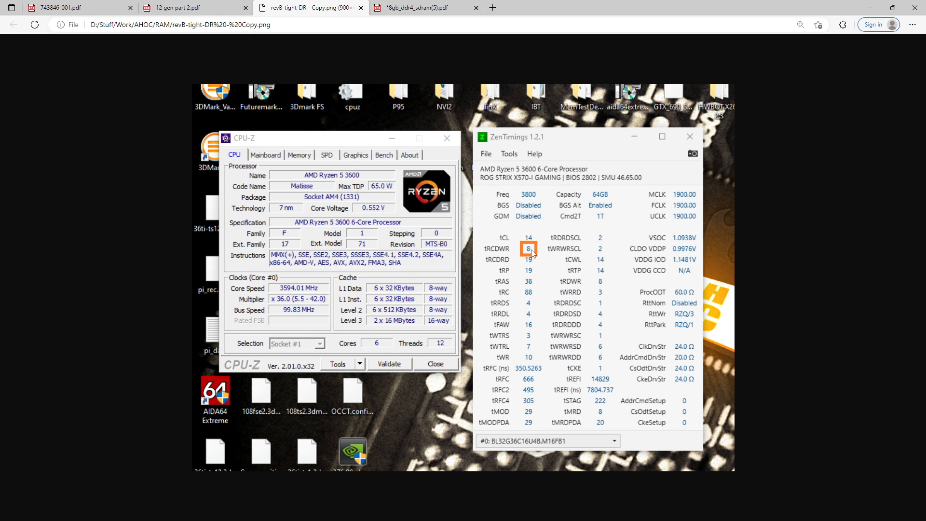
pyautogui.moveTo(541, 272)
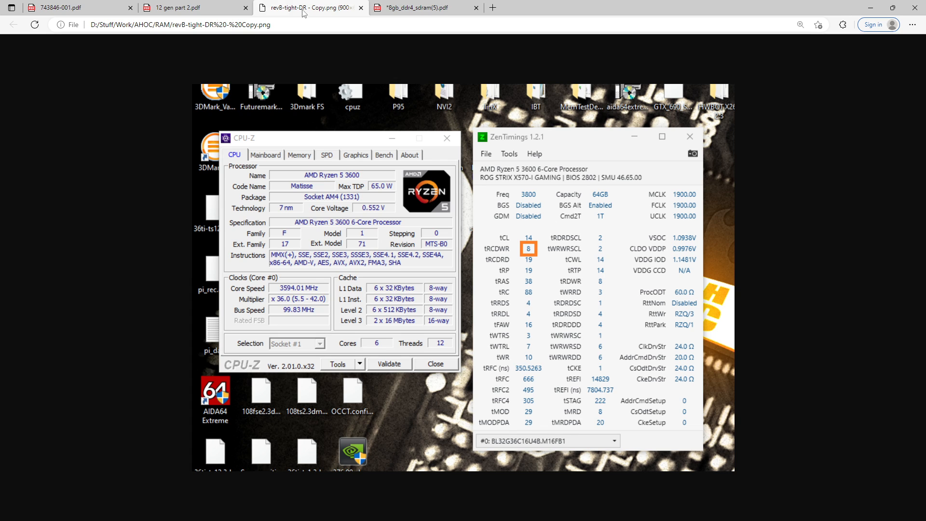
pyautogui.click(56, 7)
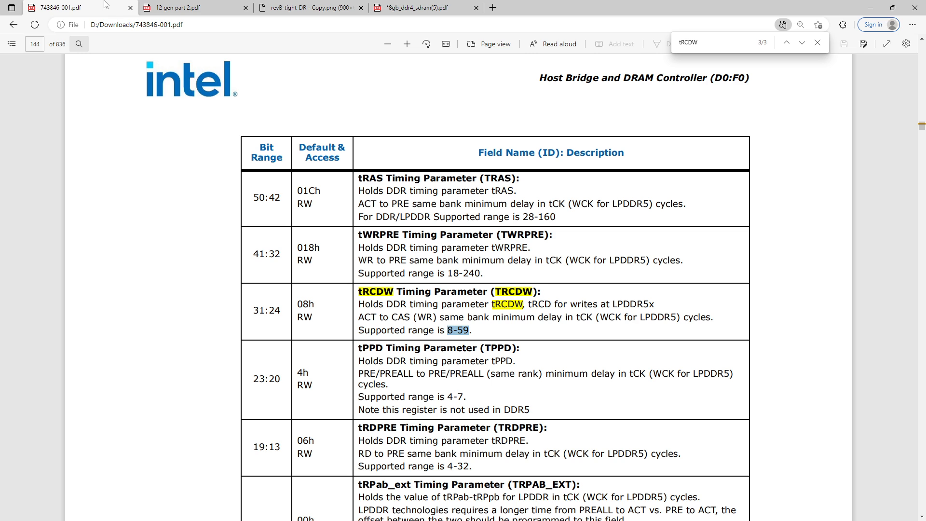